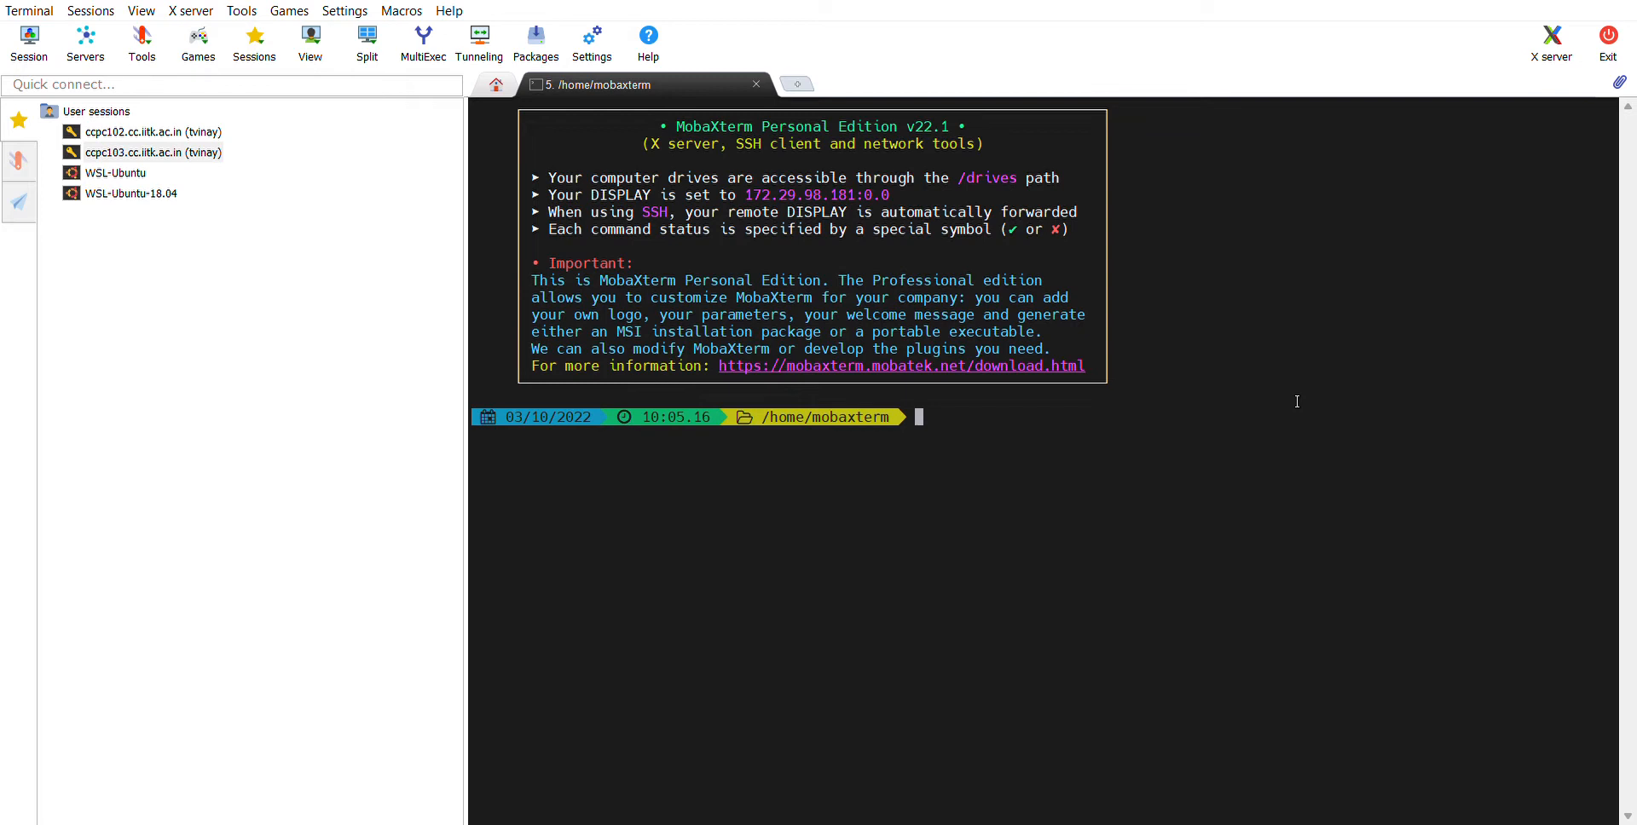
pyautogui.write('ssh -X anurags21@hpc2013.hpc.iitk.ac.in')
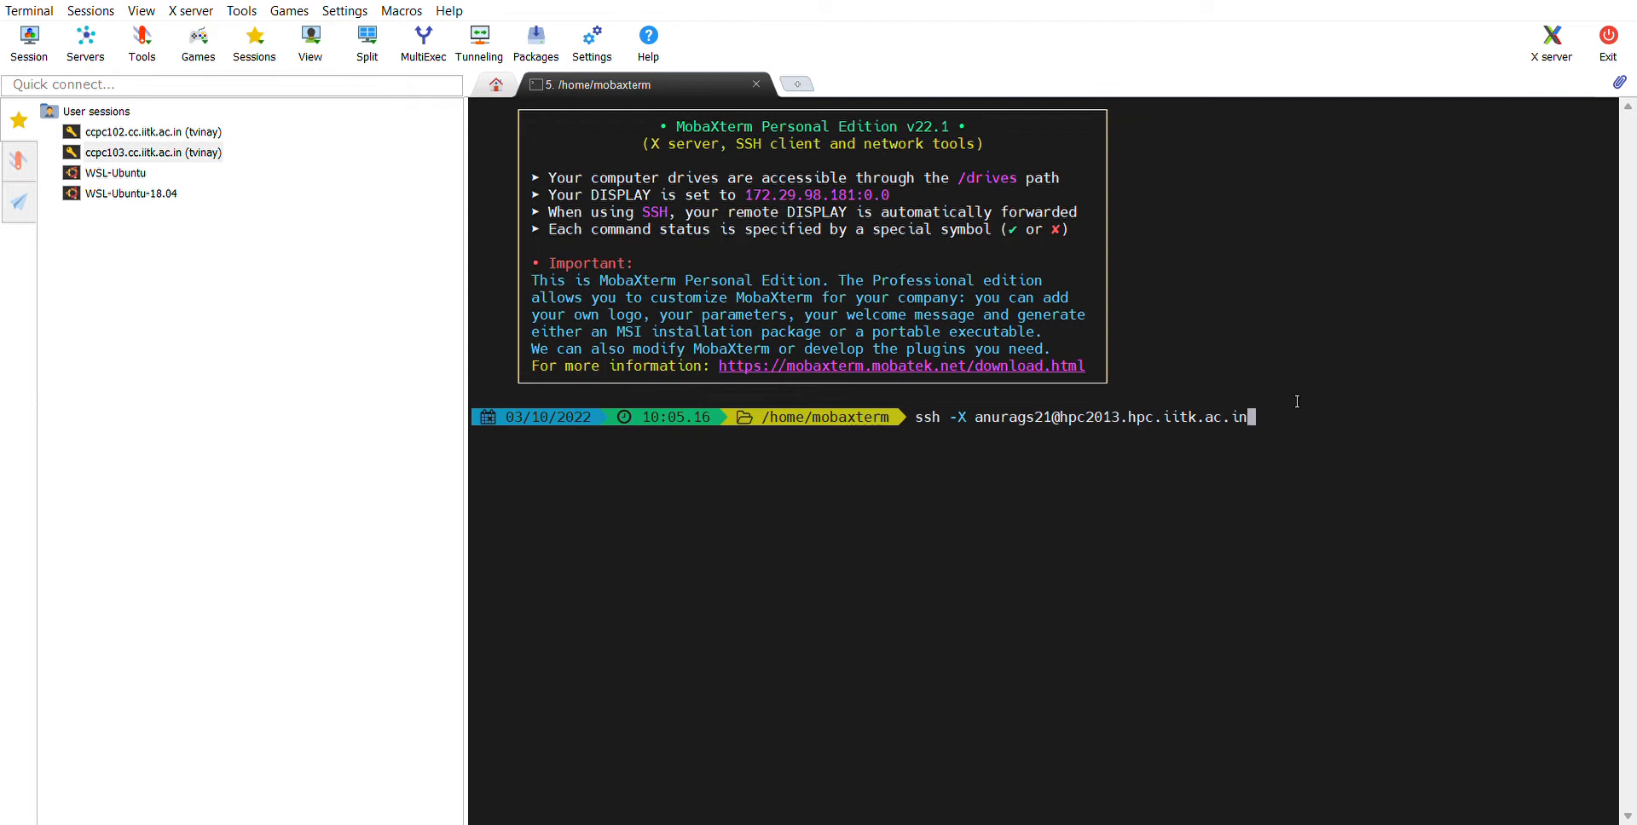
pyautogui.moveTo(1193, 403)
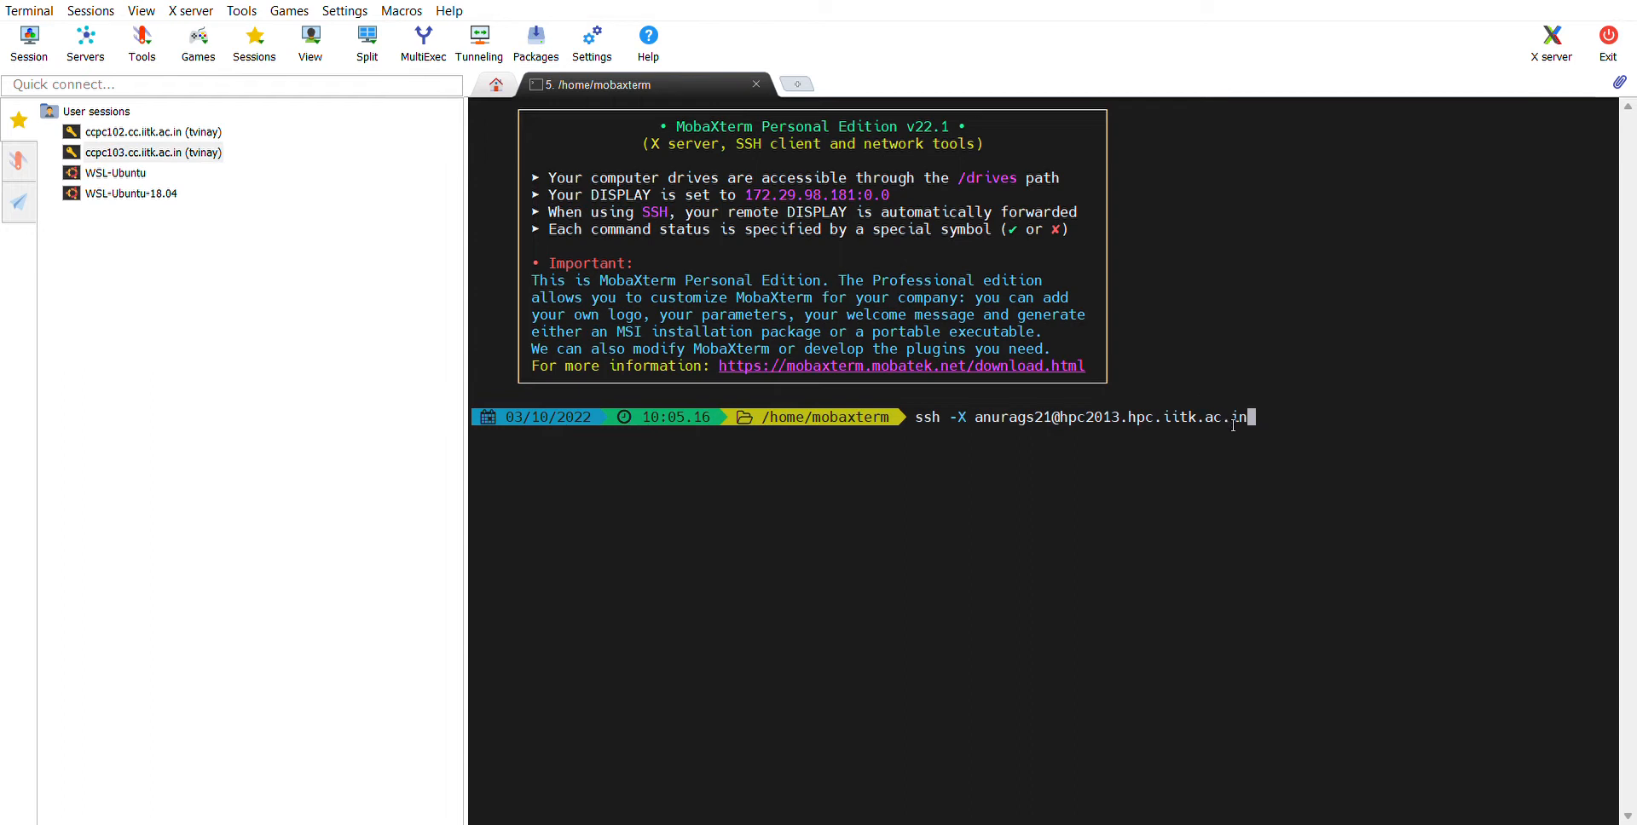
pyautogui.press('Return')
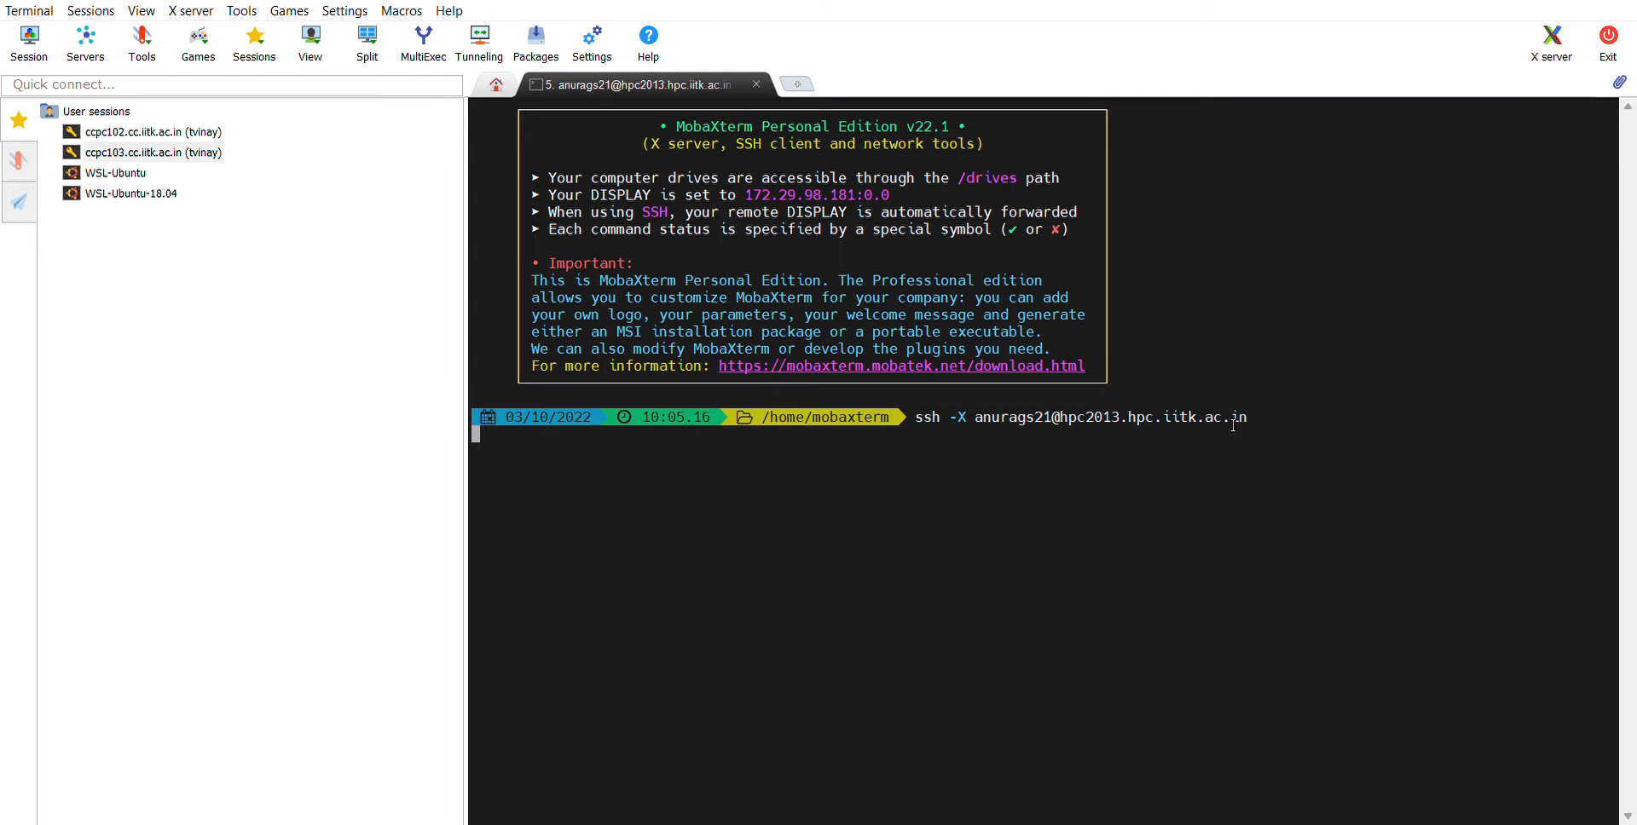
# - Confirm the password so the remote prompt and /home/anurags21/ listing appear
pyautogui.press('Return')
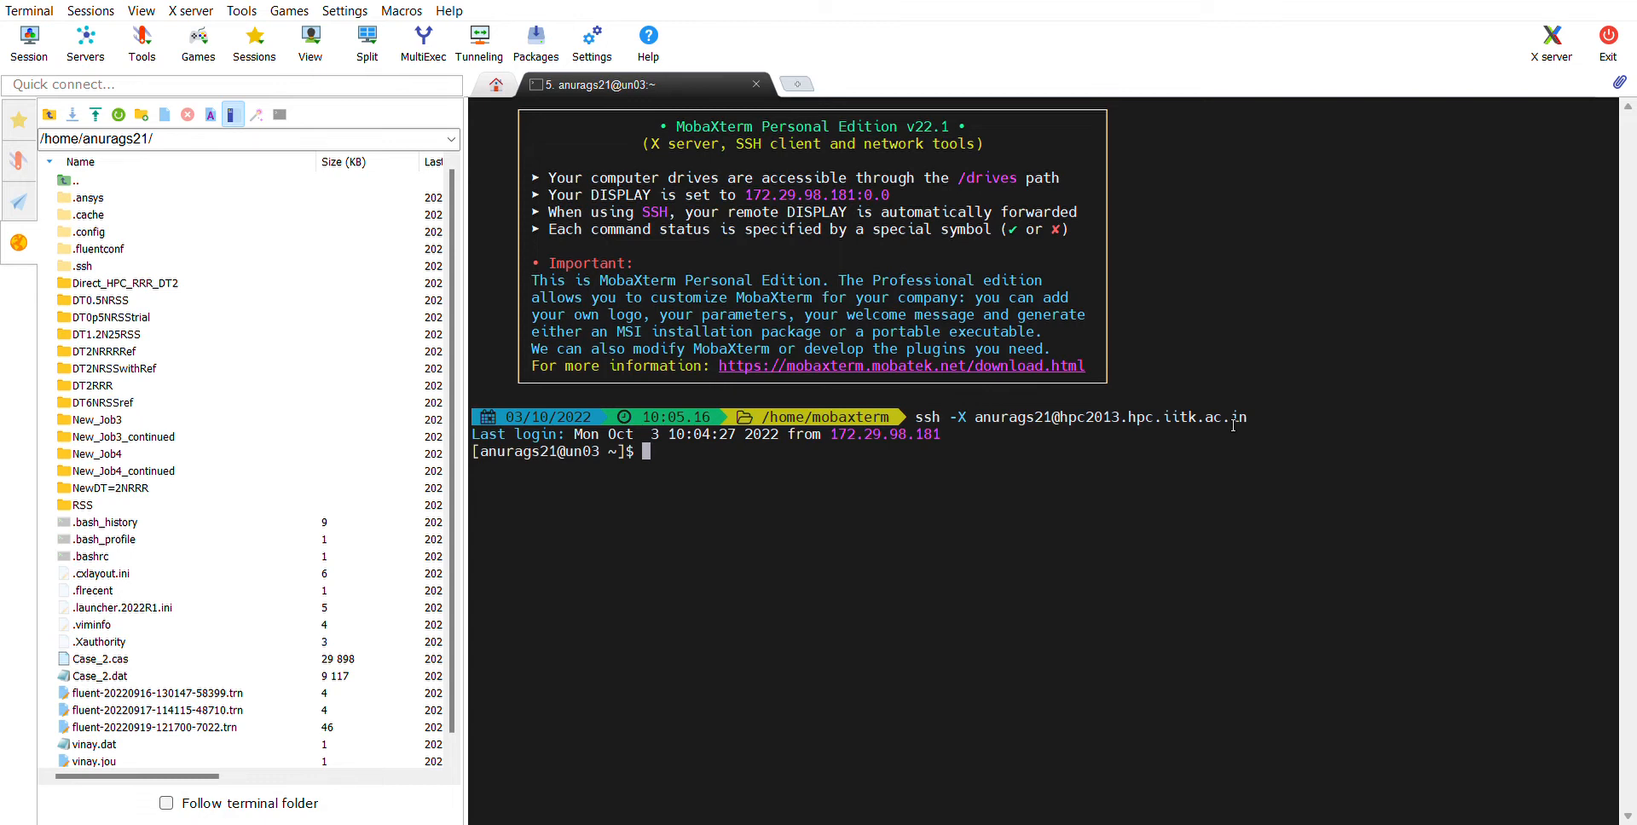
pyautogui.moveTo(886, 422)
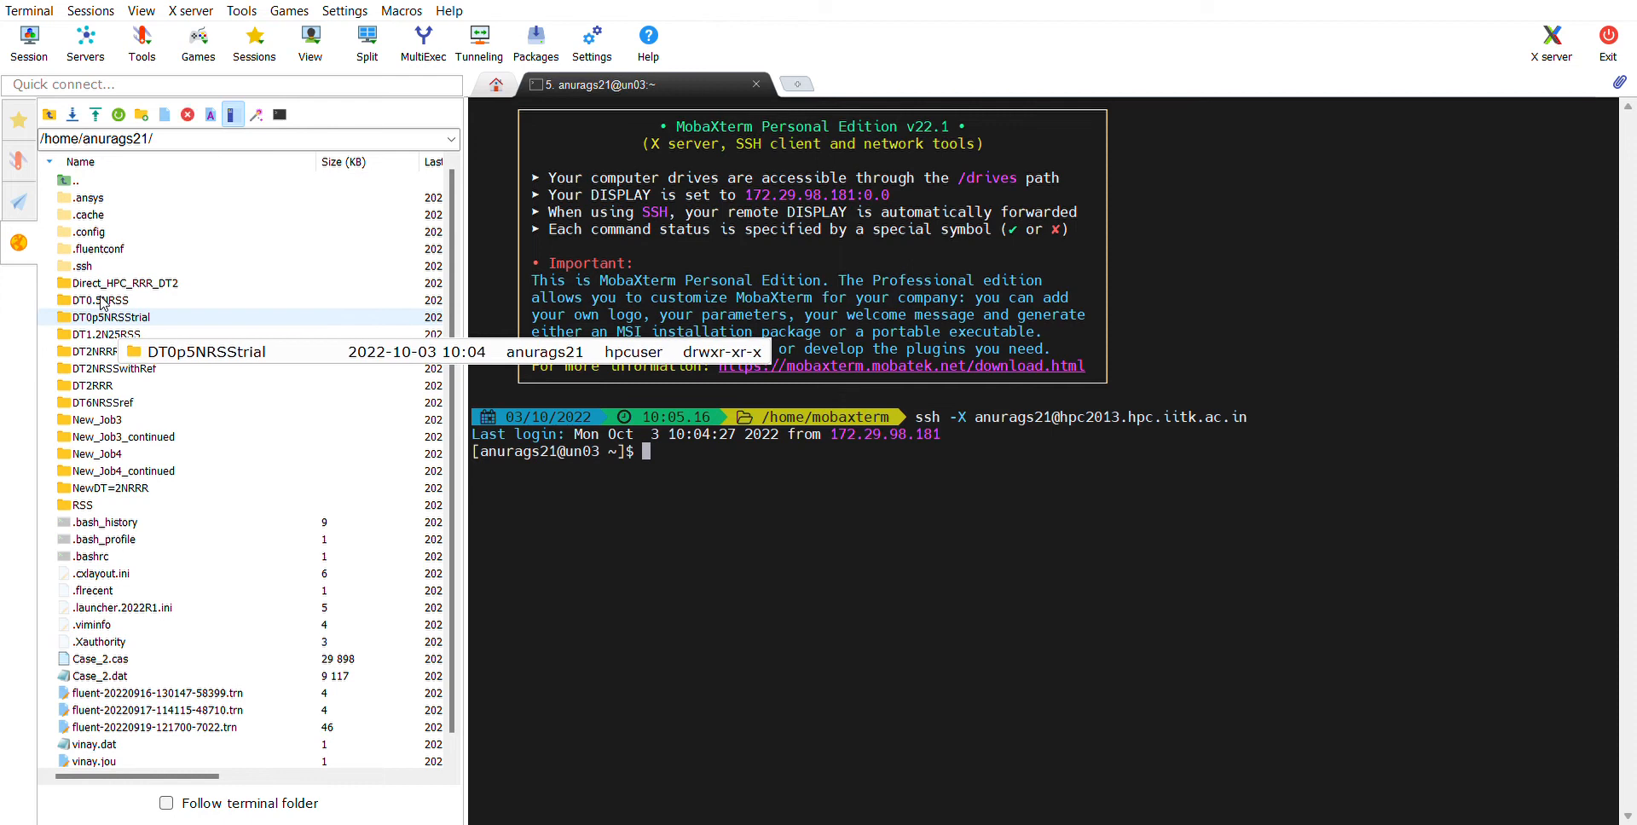
# - Browse into the DT0p5NRSStrial folder showing rbc_ss.dat in the SFTP panel
pyautogui.doubleClick(109, 317)
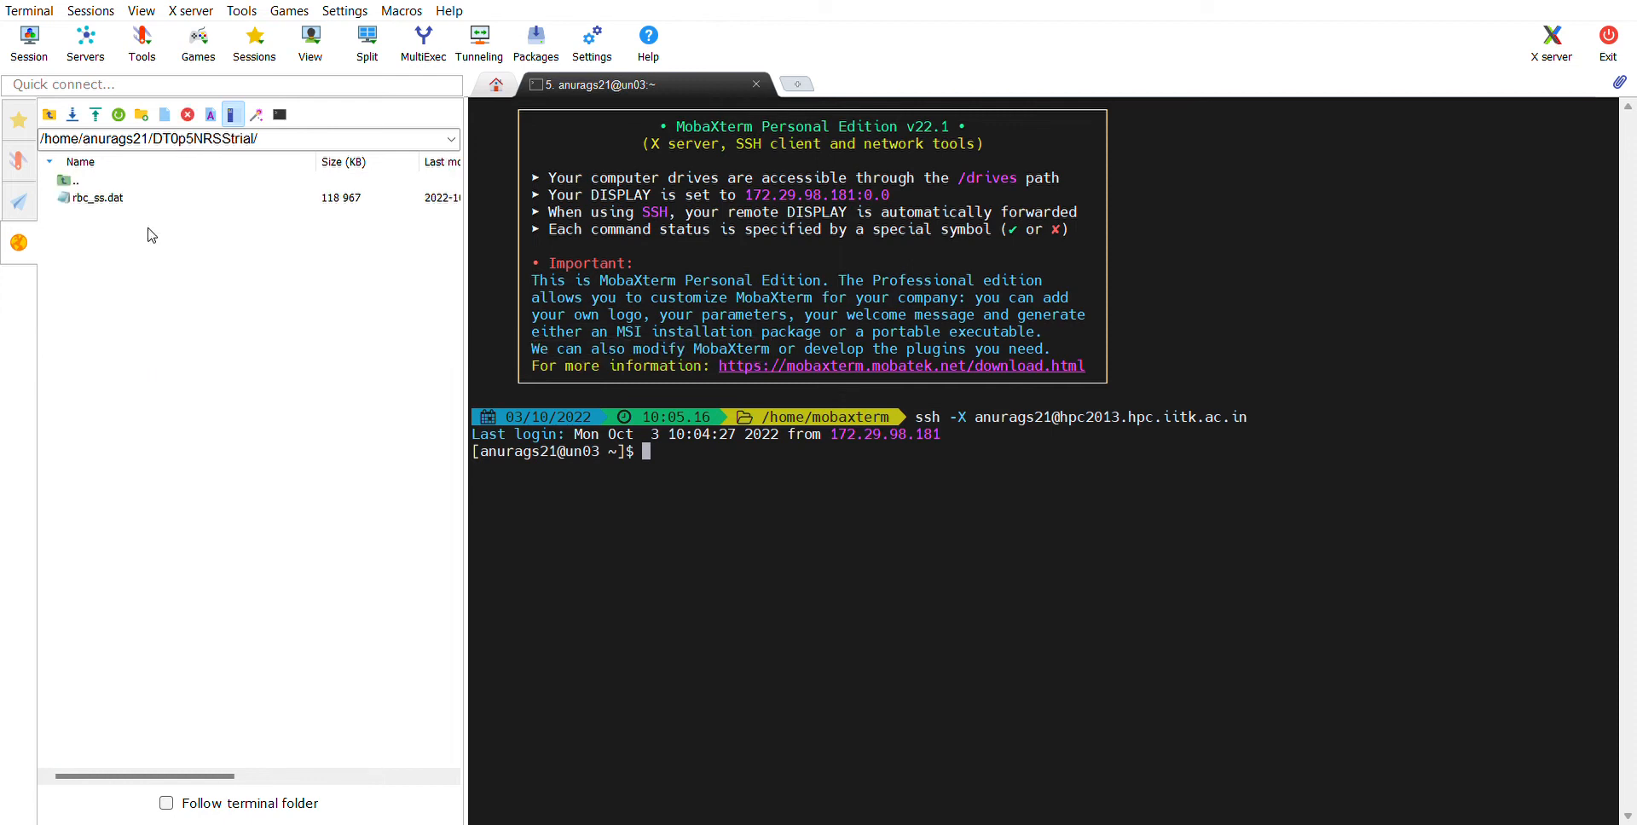
pyautogui.moveTo(96, 114)
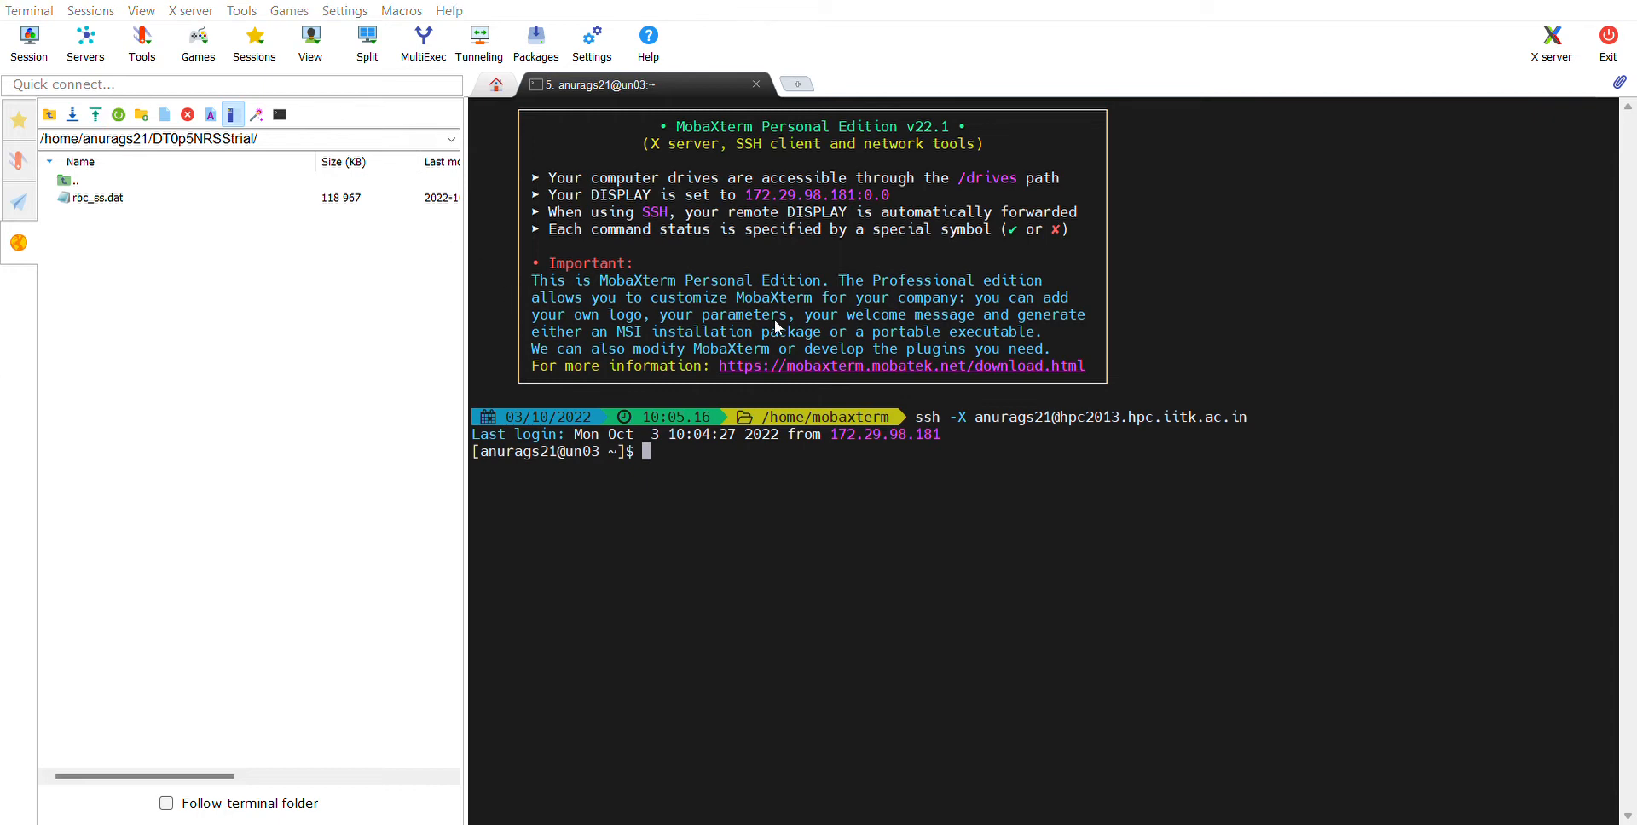
pyautogui.moveTo(695, 319)
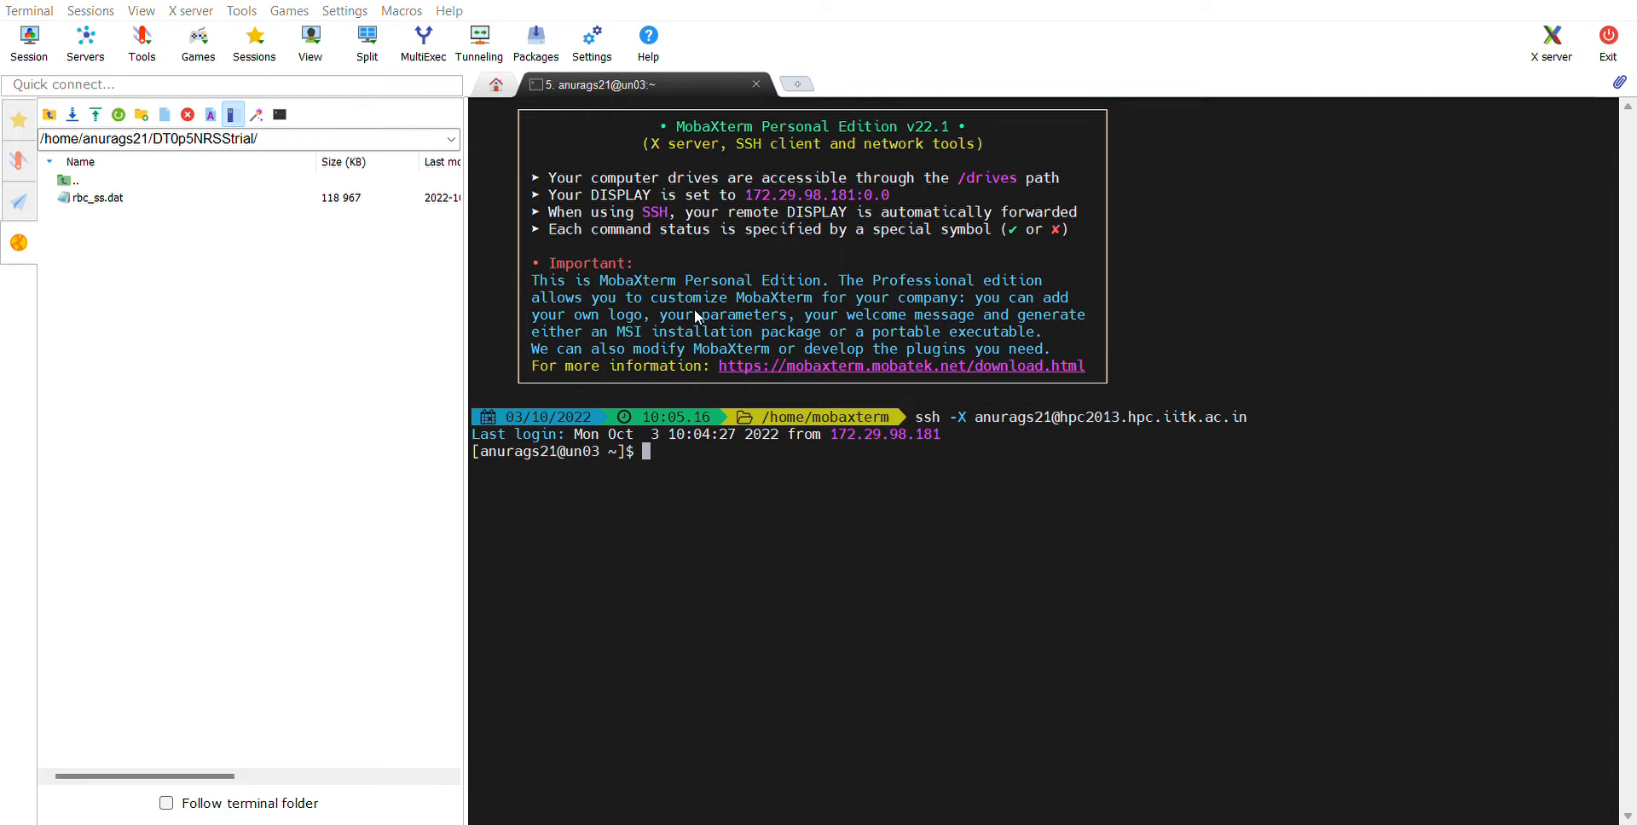
pyautogui.moveTo(658, 242)
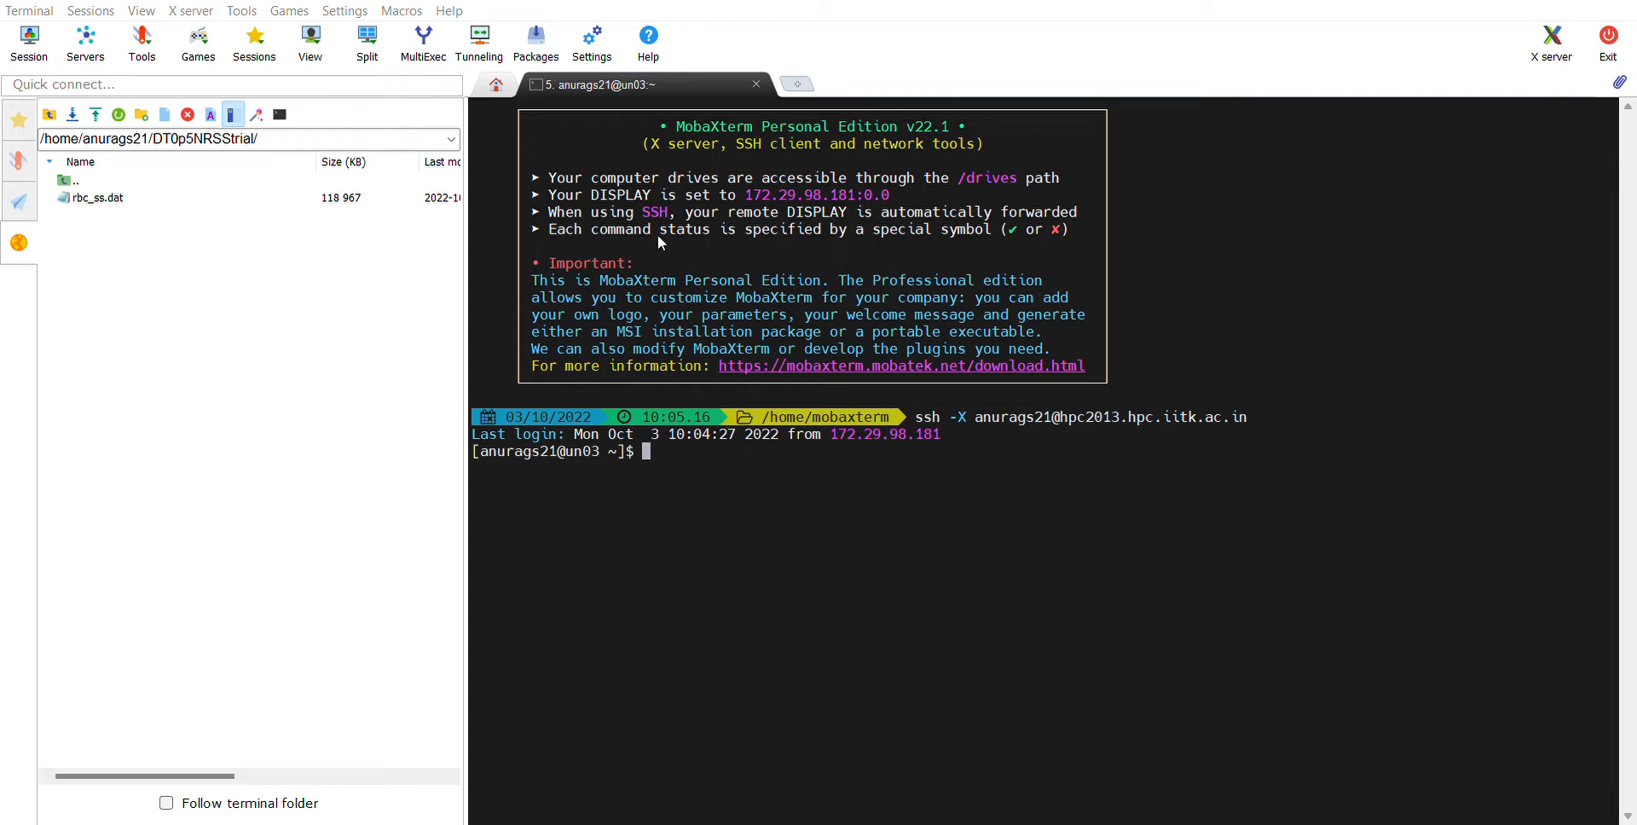
pyautogui.moveTo(679, 295)
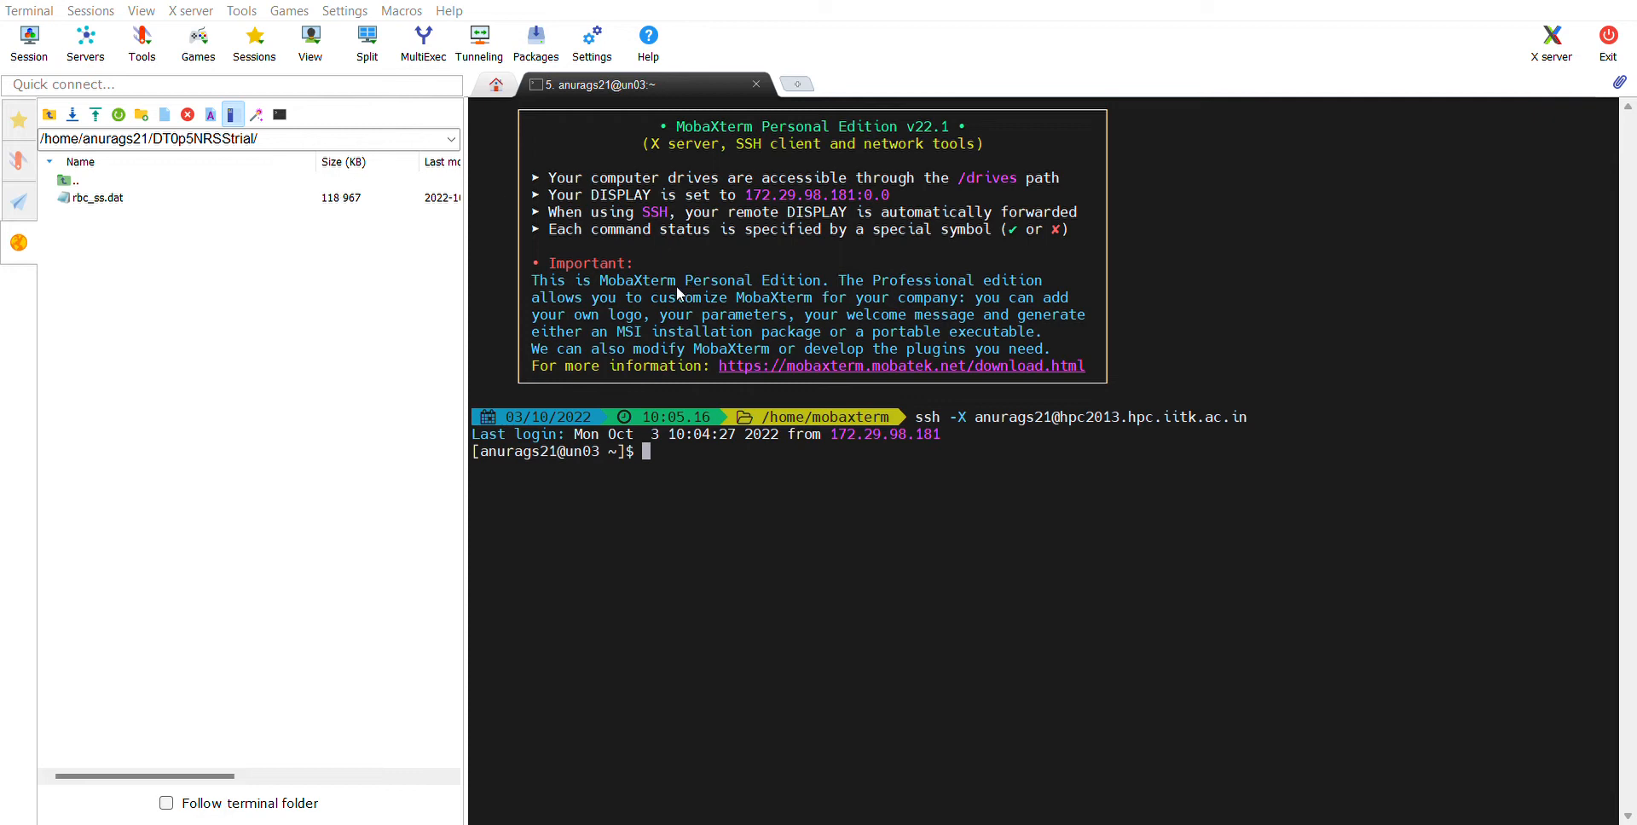
pyautogui.moveTo(669, 280)
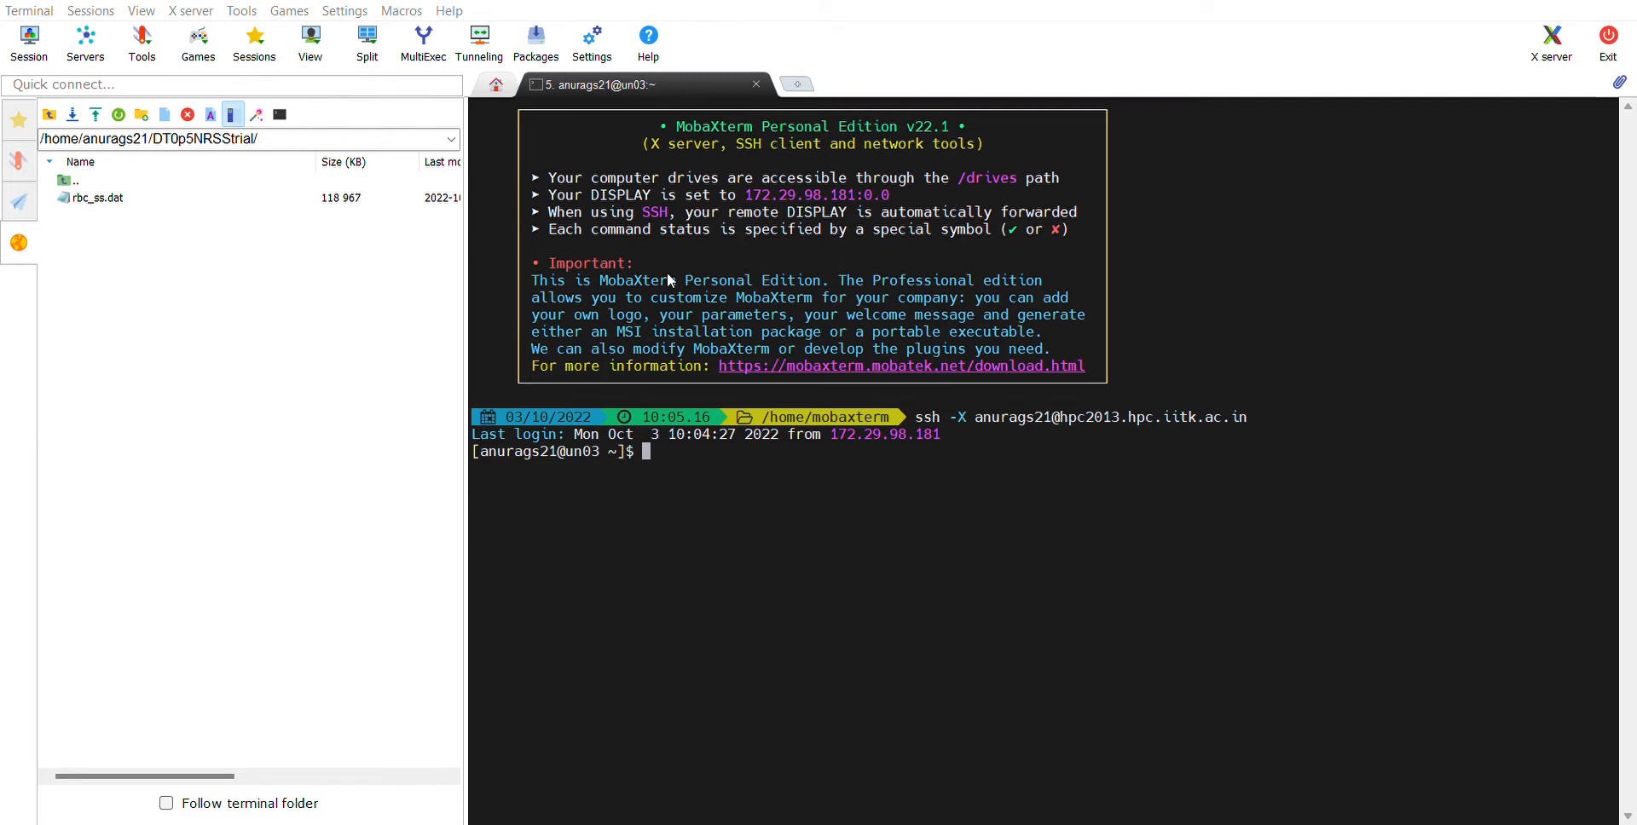
pyautogui.moveTo(1089, 571)
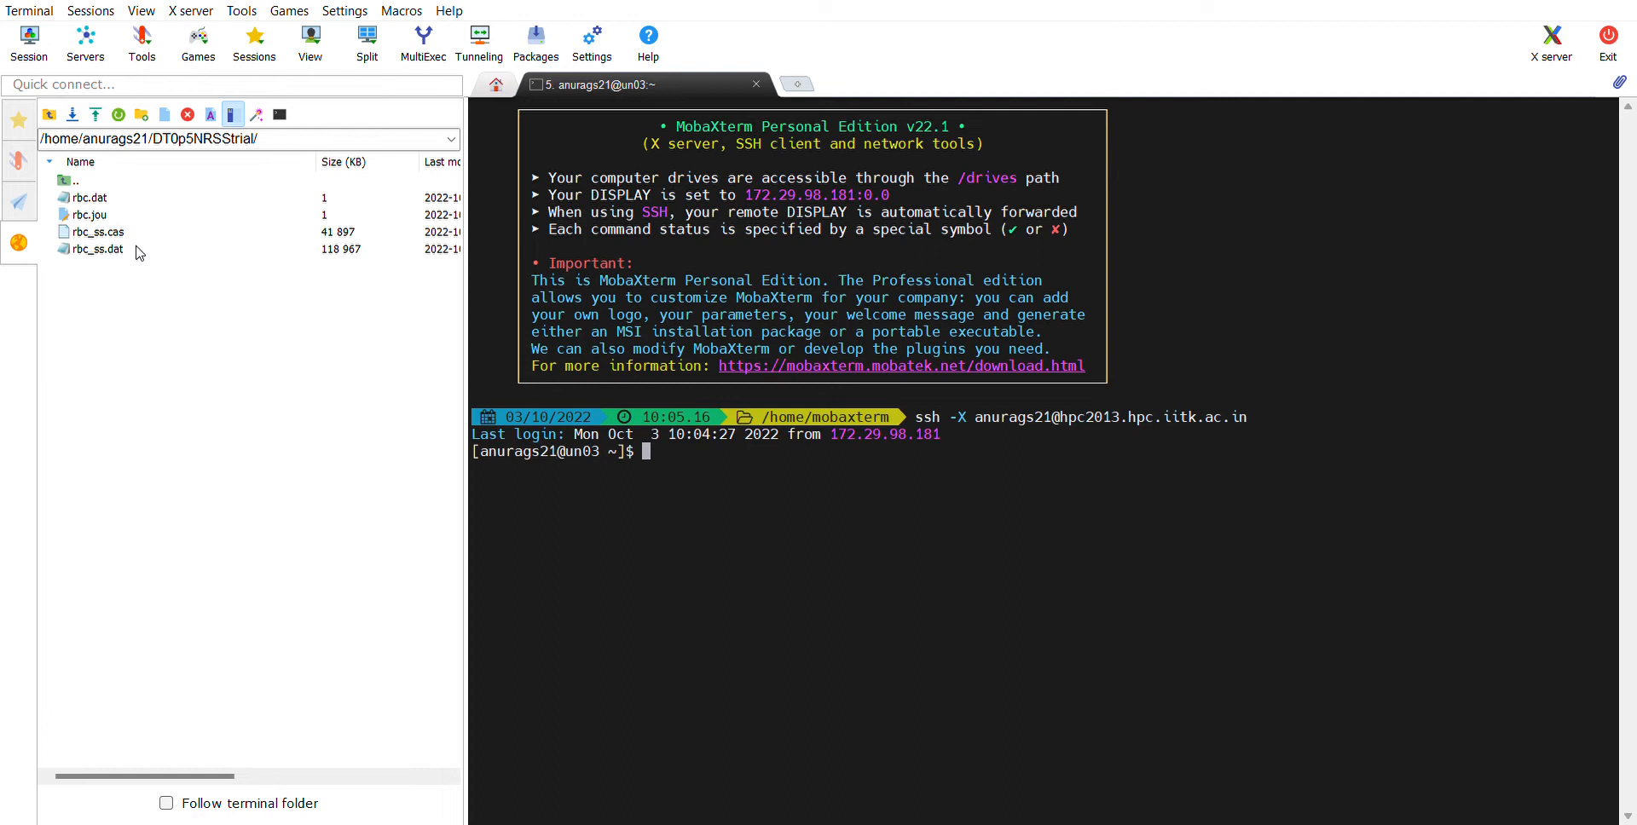
pyautogui.moveTo(96, 230)
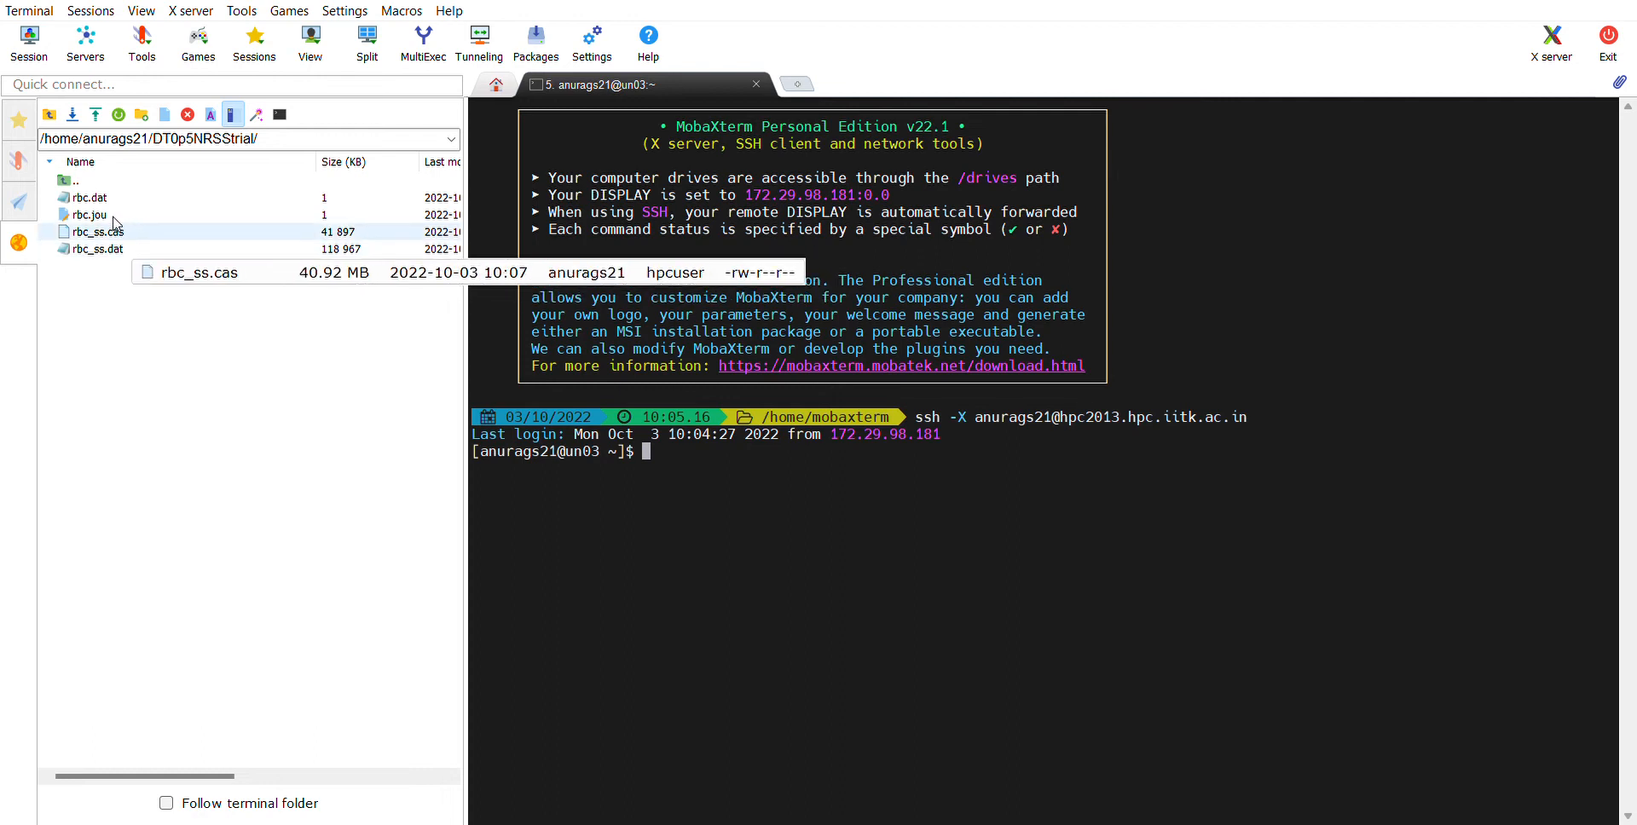
pyautogui.moveTo(124, 217)
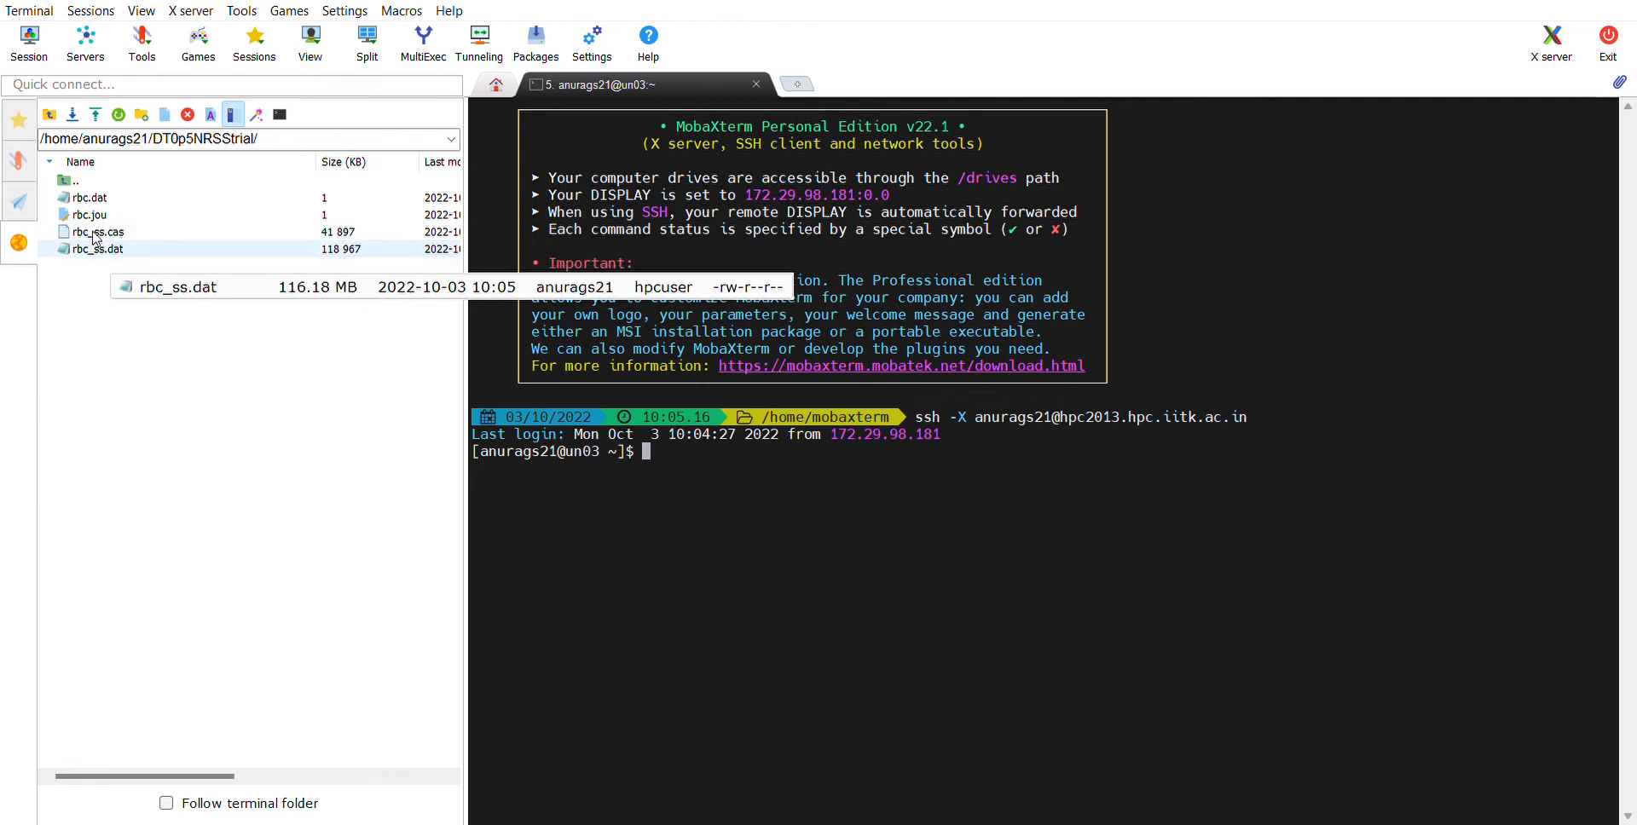
pyautogui.moveTo(96, 232)
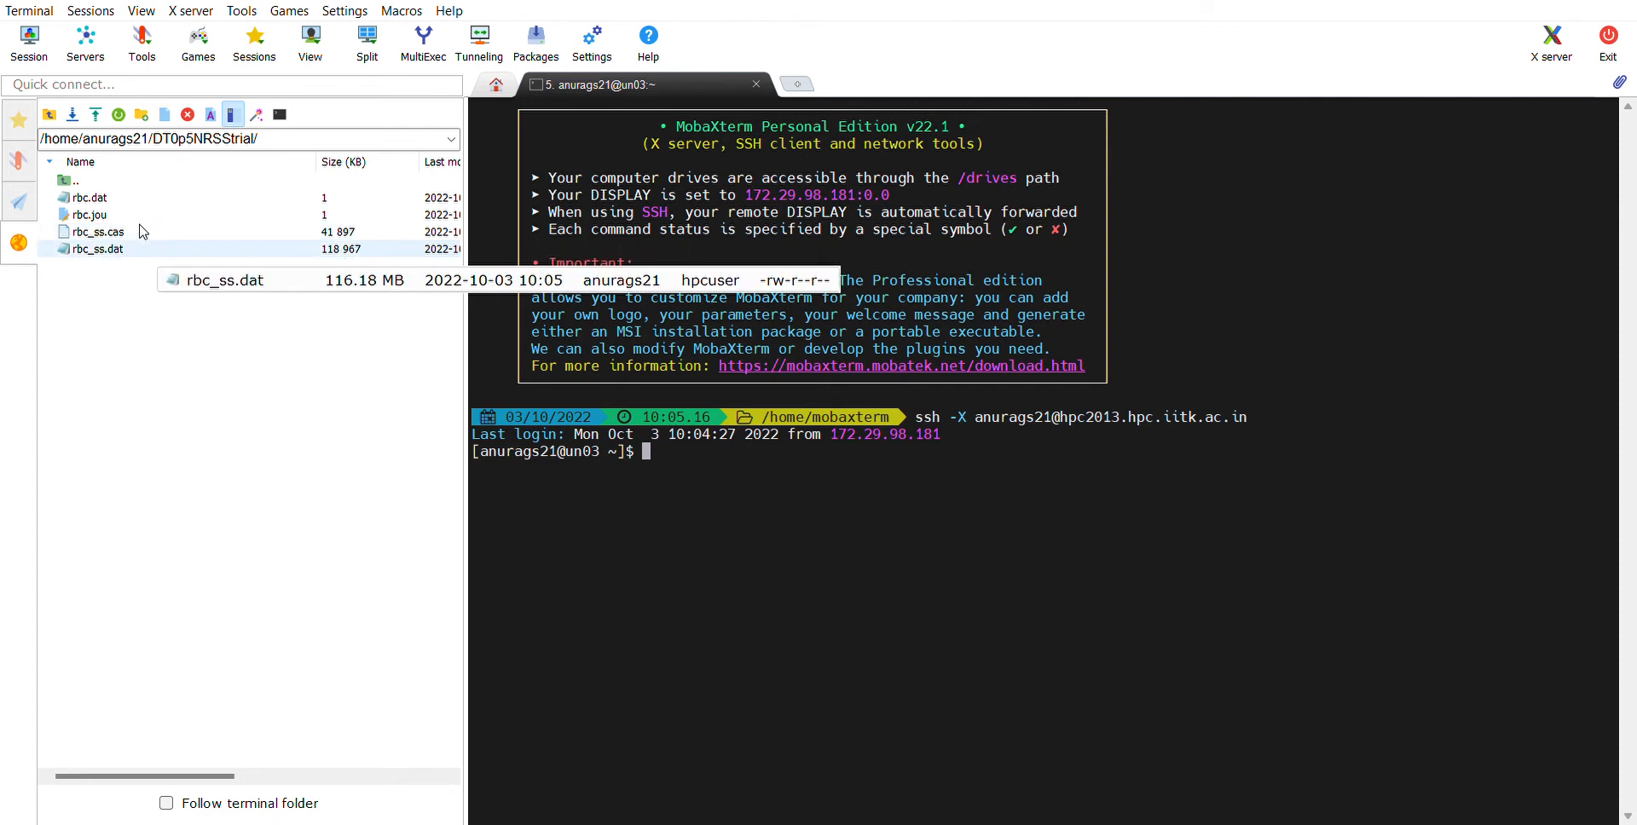
pyautogui.moveTo(88, 213)
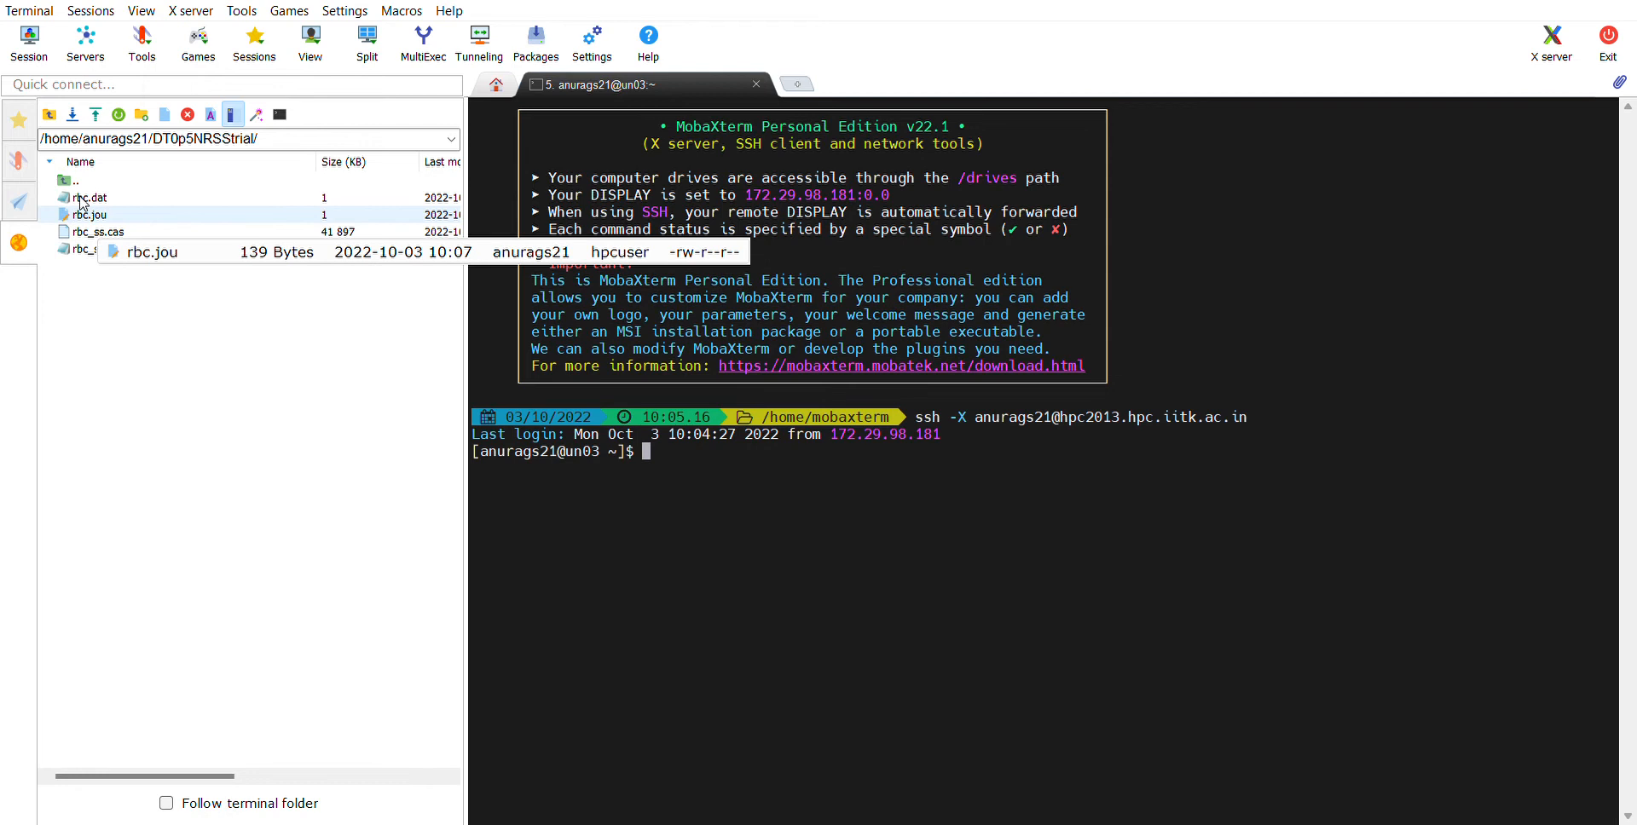
pyautogui.moveTo(112, 198)
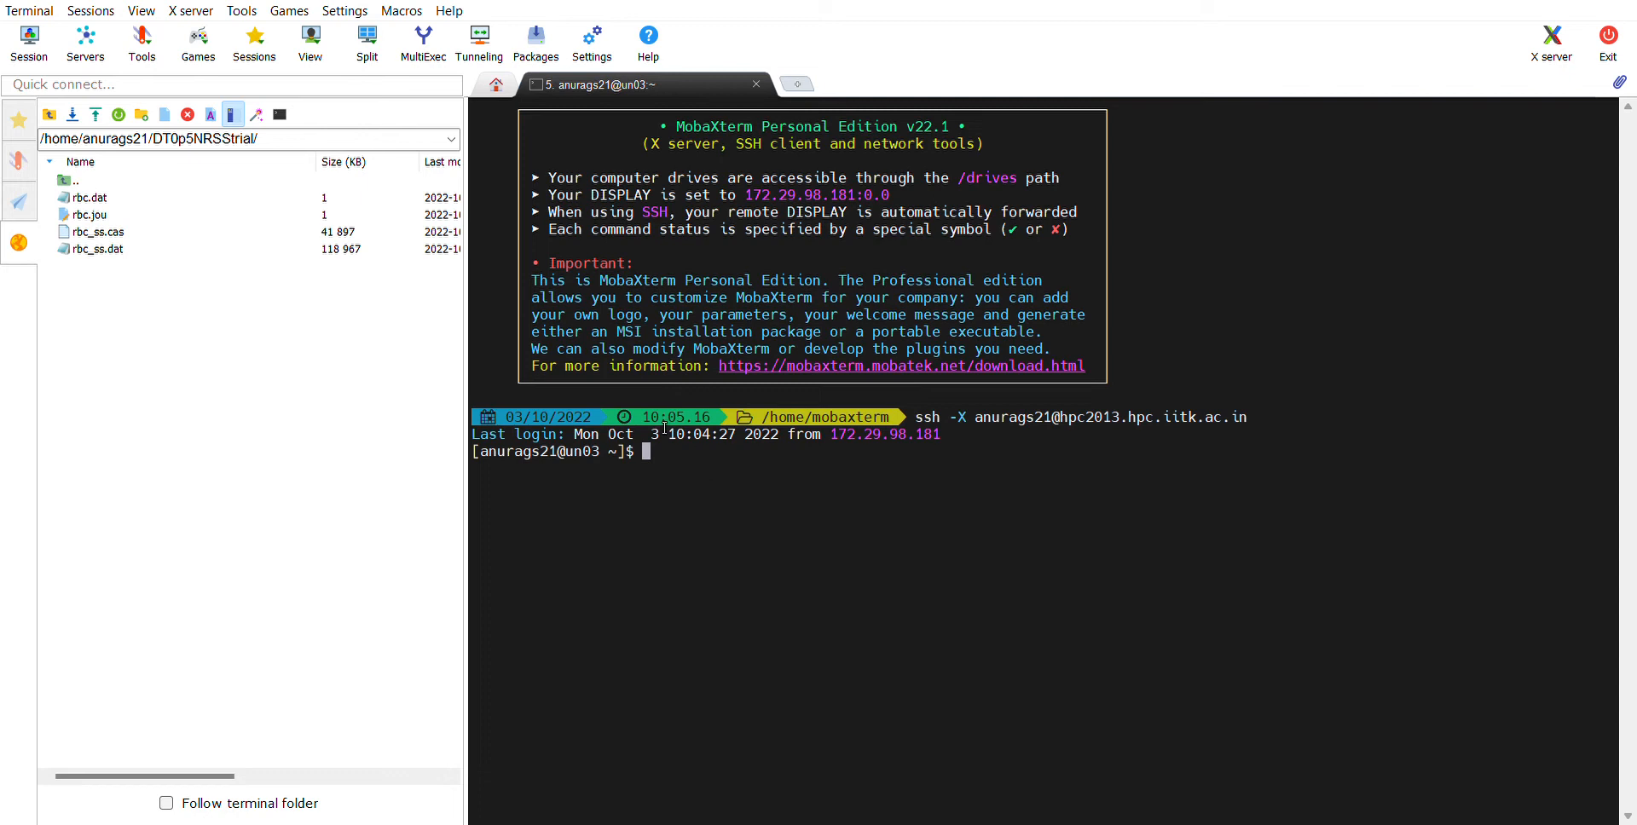
pyautogui.moveTo(684, 450)
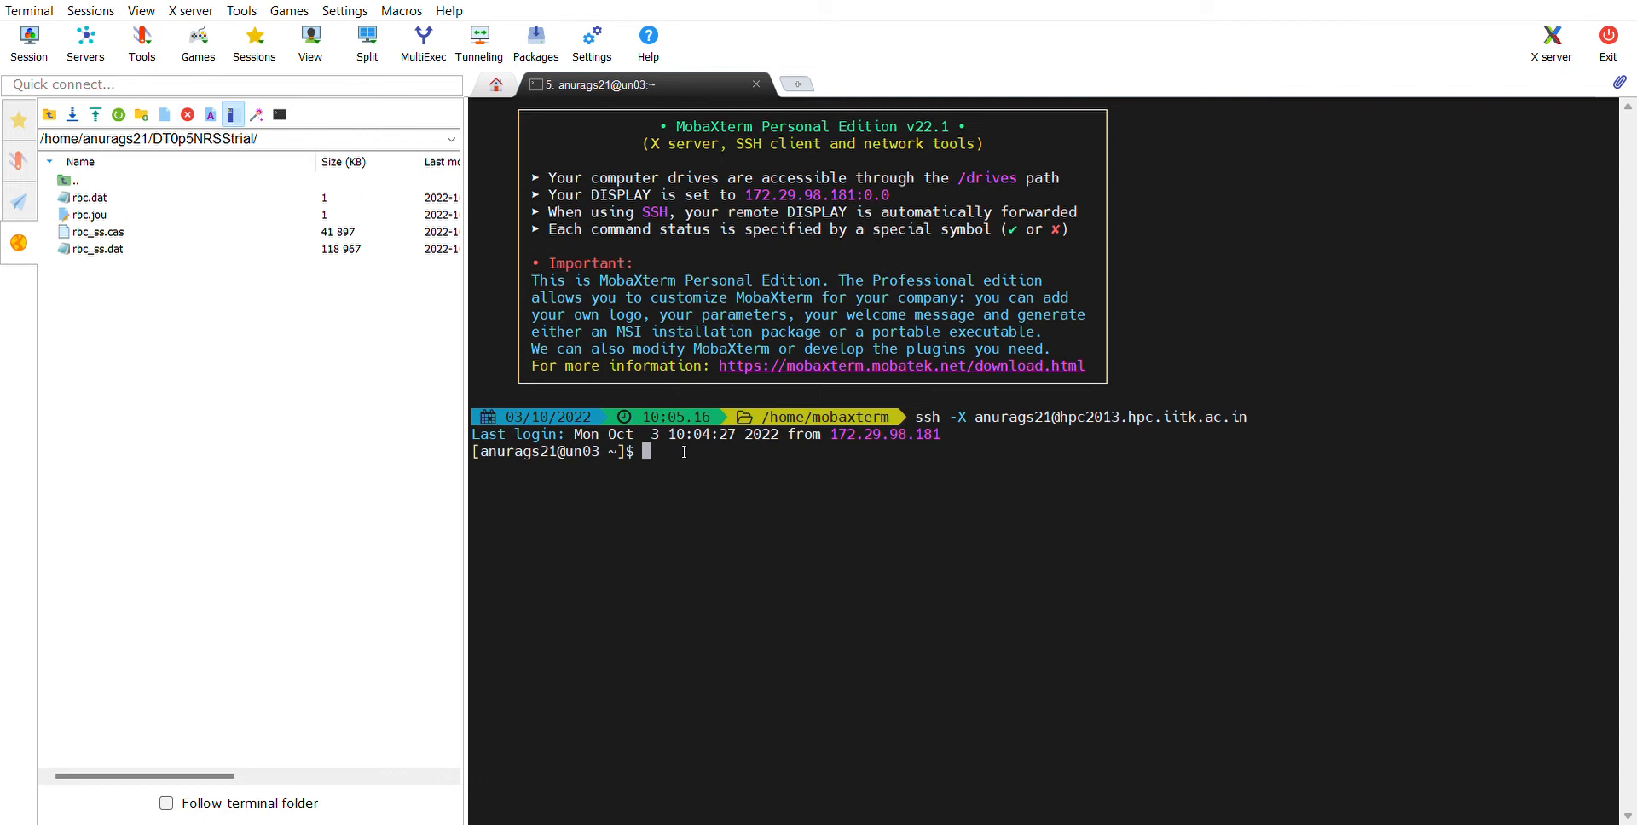
# - Change the working directory to DT0p5NRSStrial in the remote shell
pyautogui.write('cd')
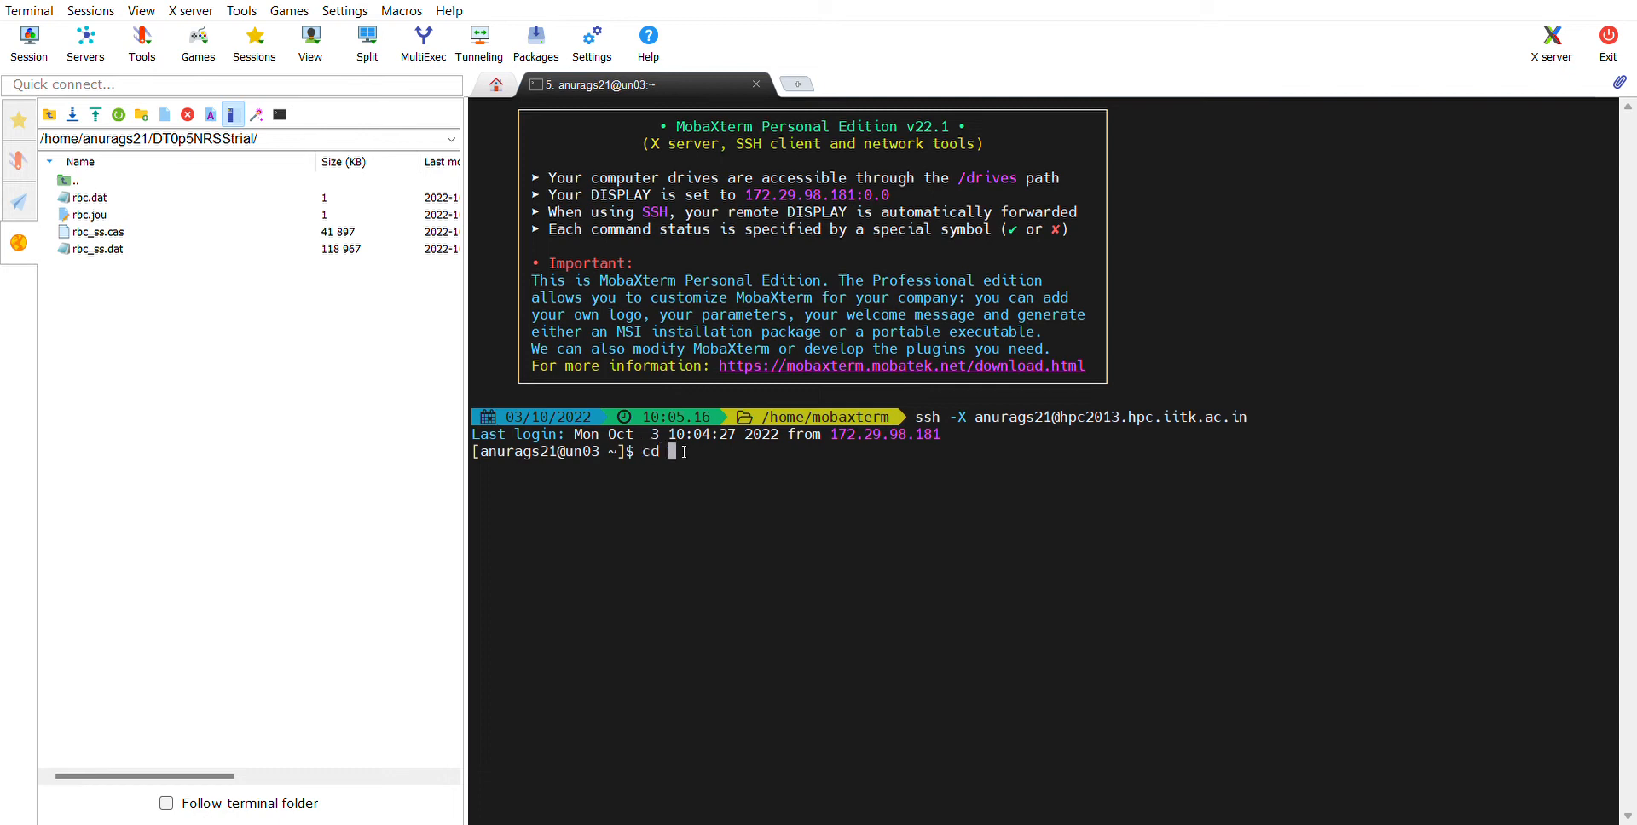
pyautogui.write('DT')
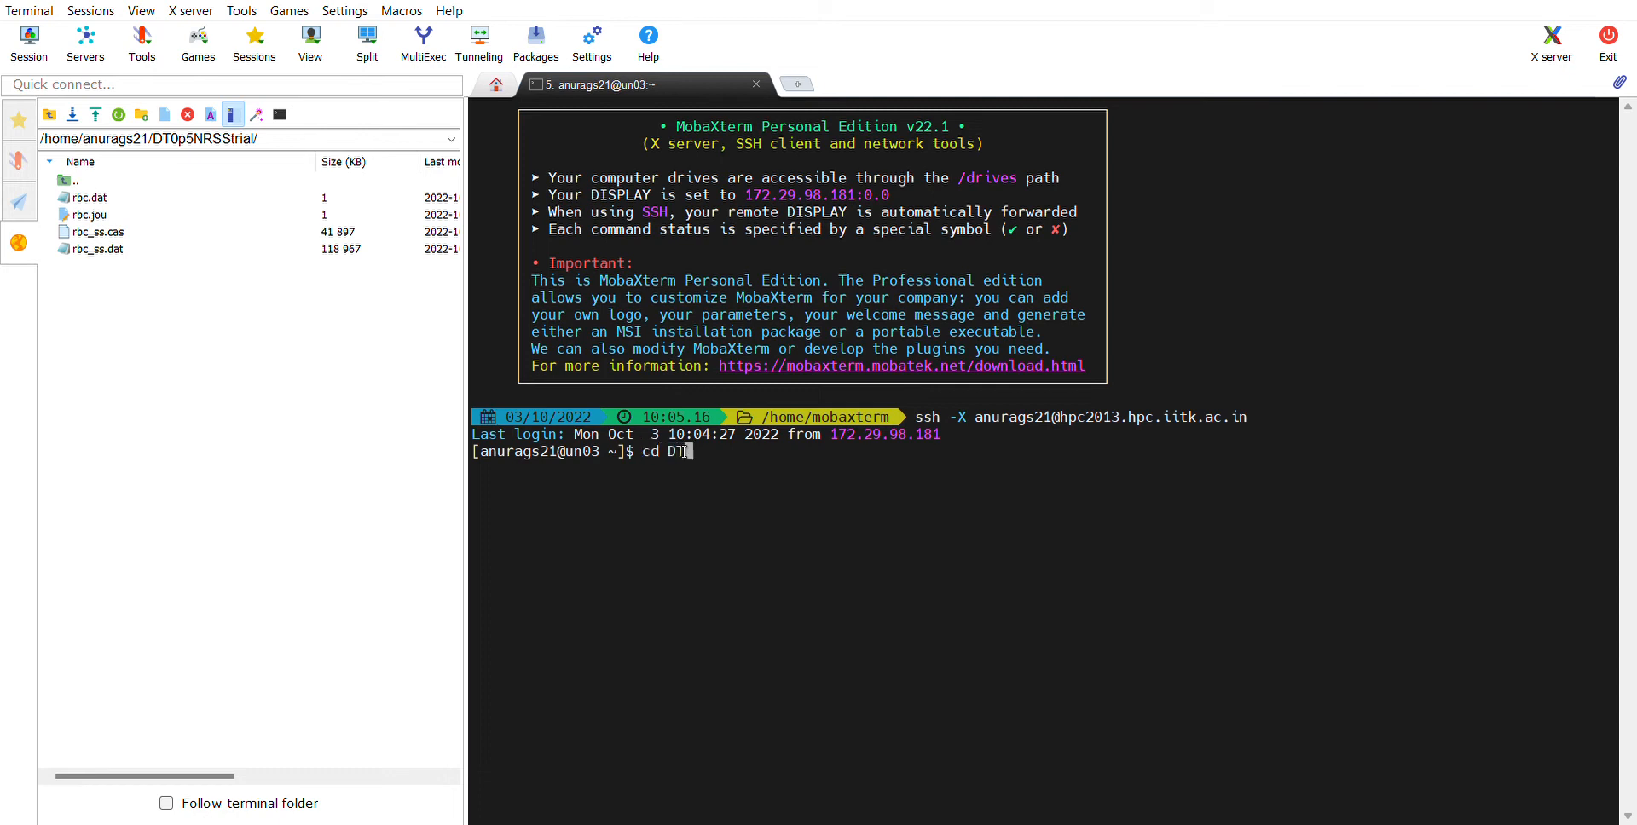
pyautogui.write('0p')
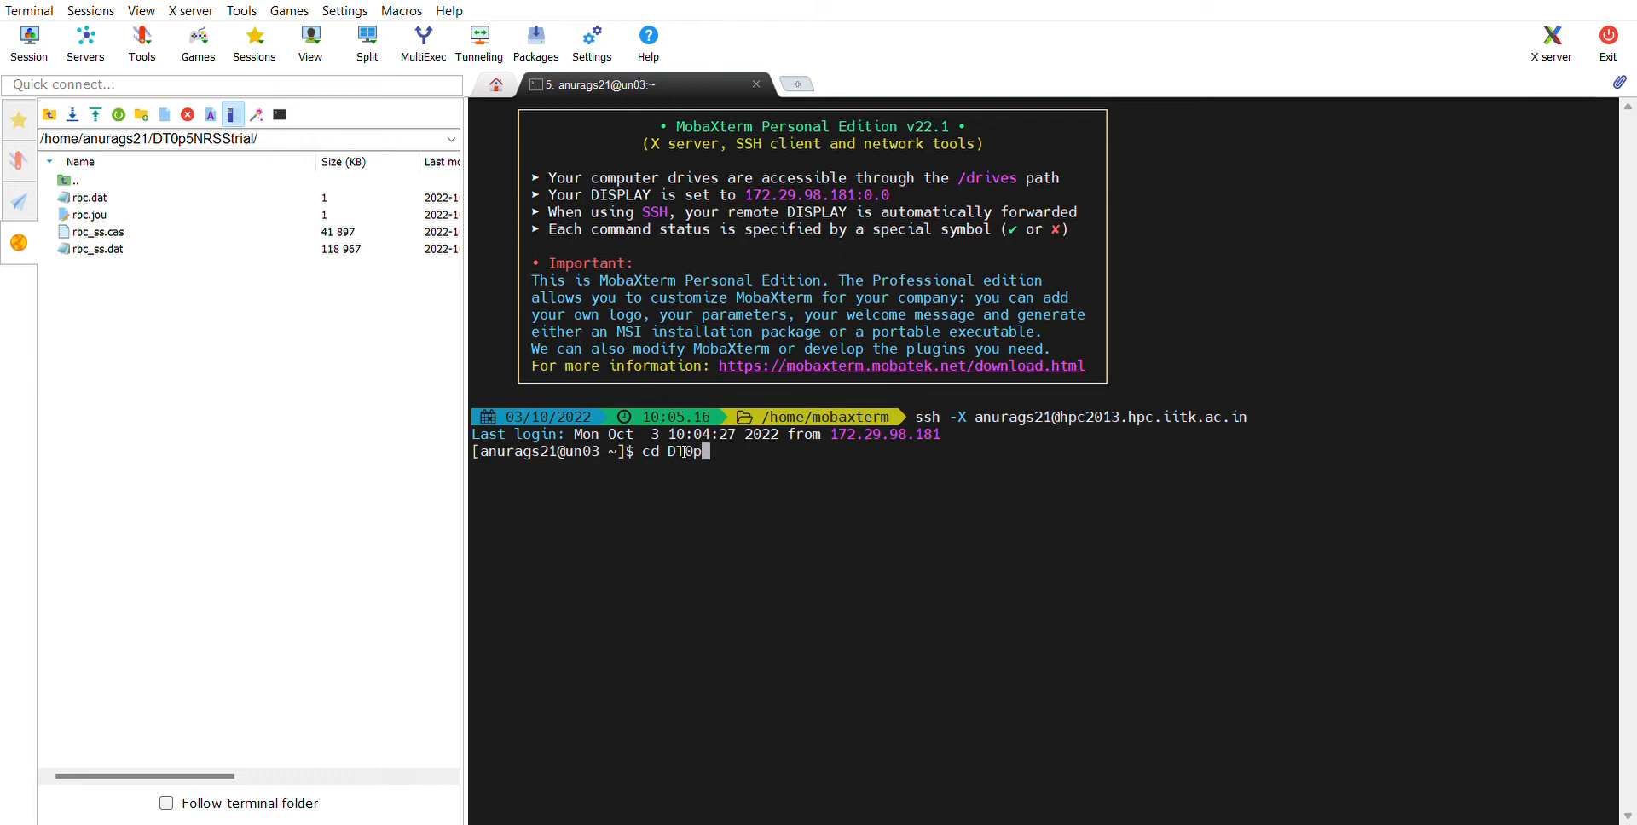
pyautogui.press('Return')
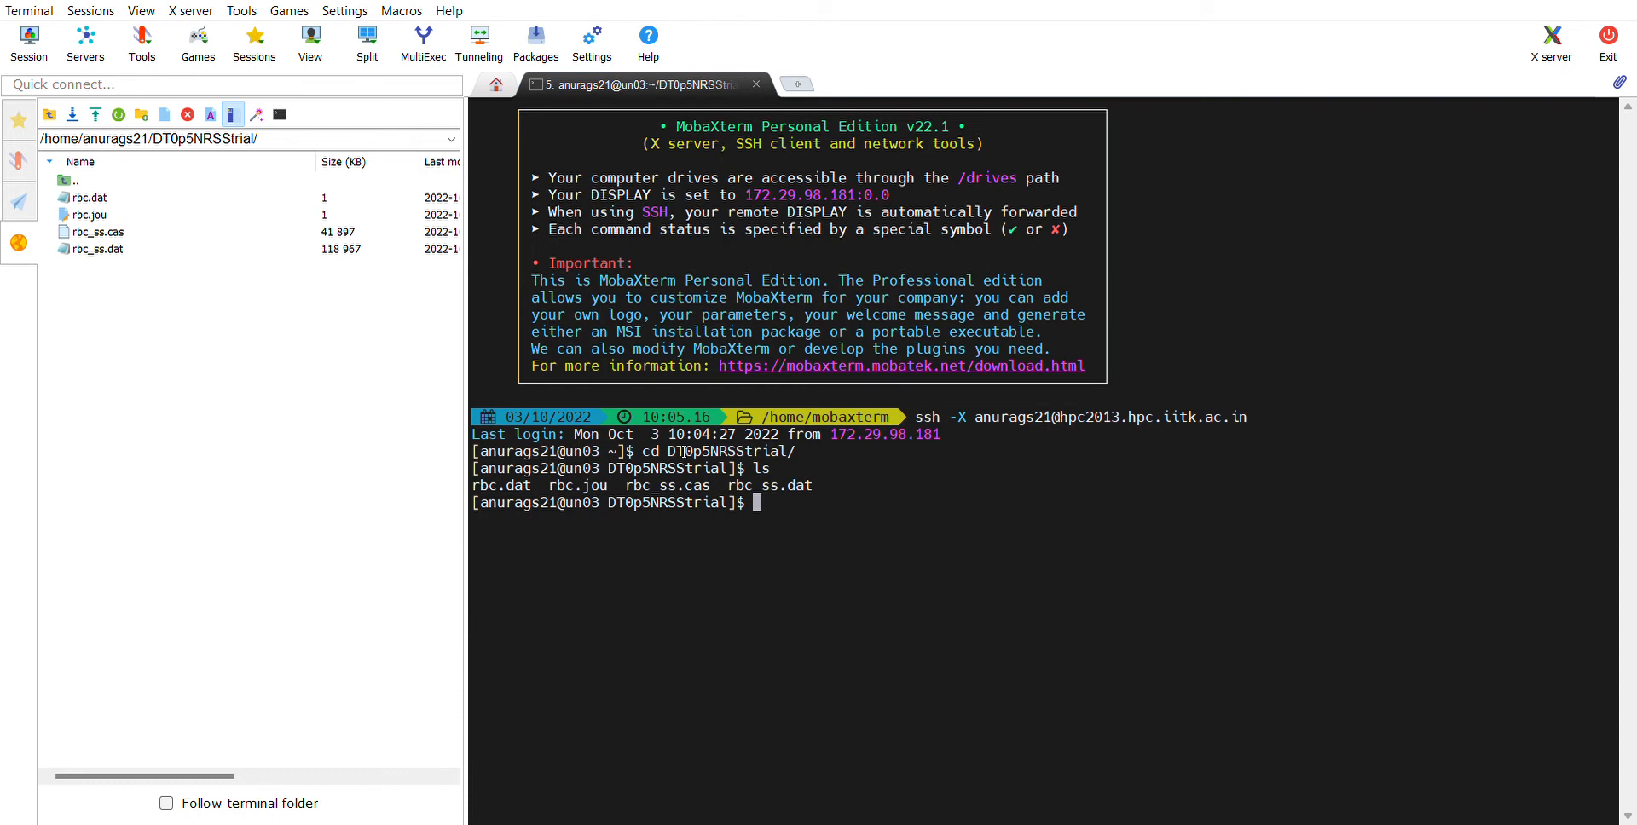
# - Begin the dos2unix command for the rbc journal file
pyautogui.write('dos')
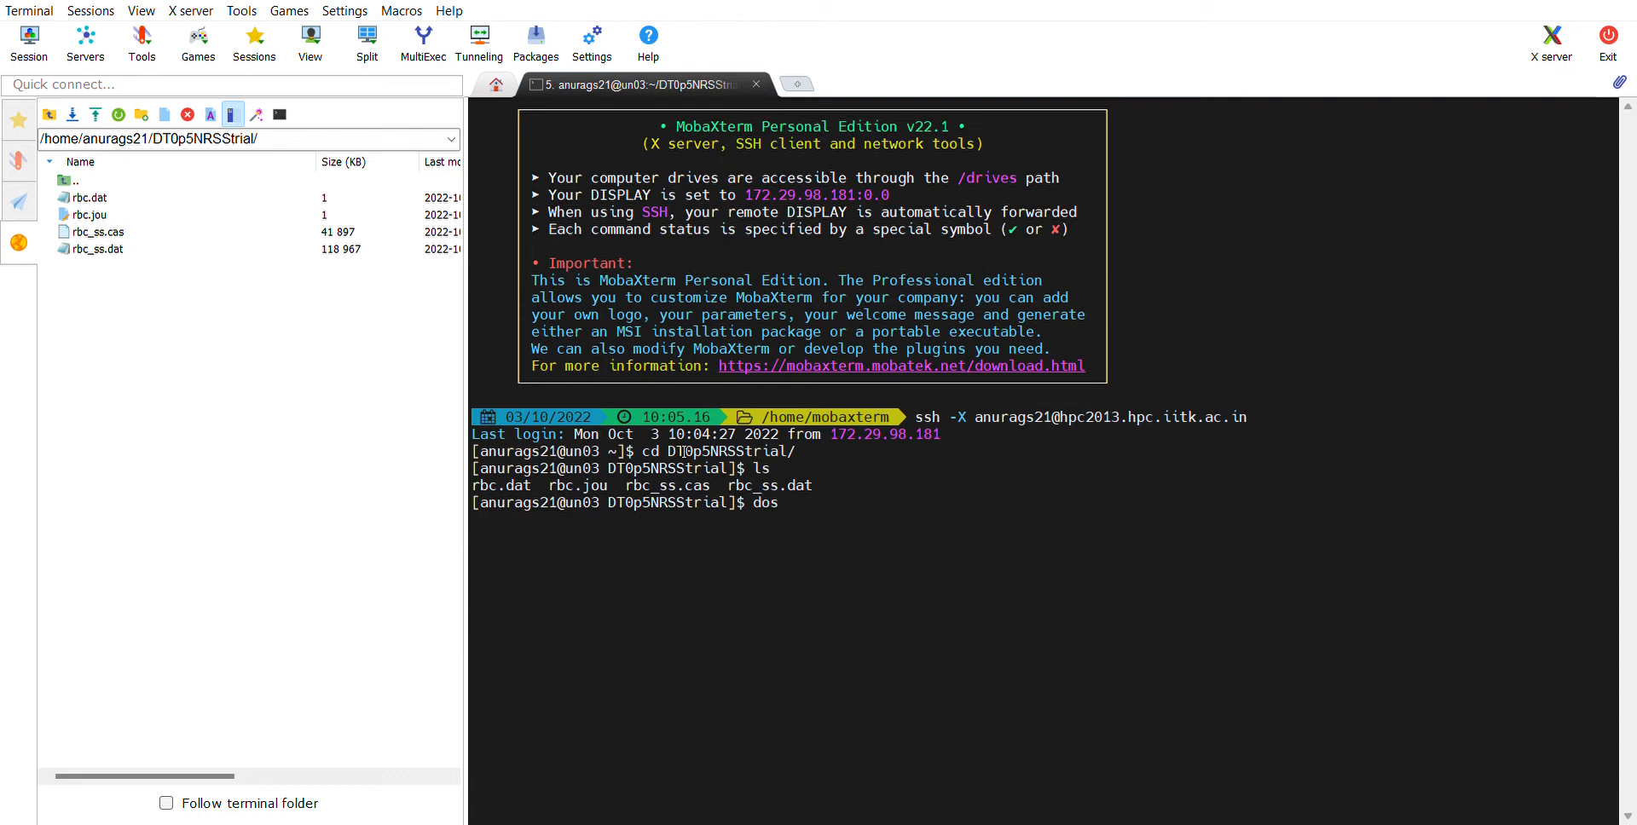
pyautogui.write('2')
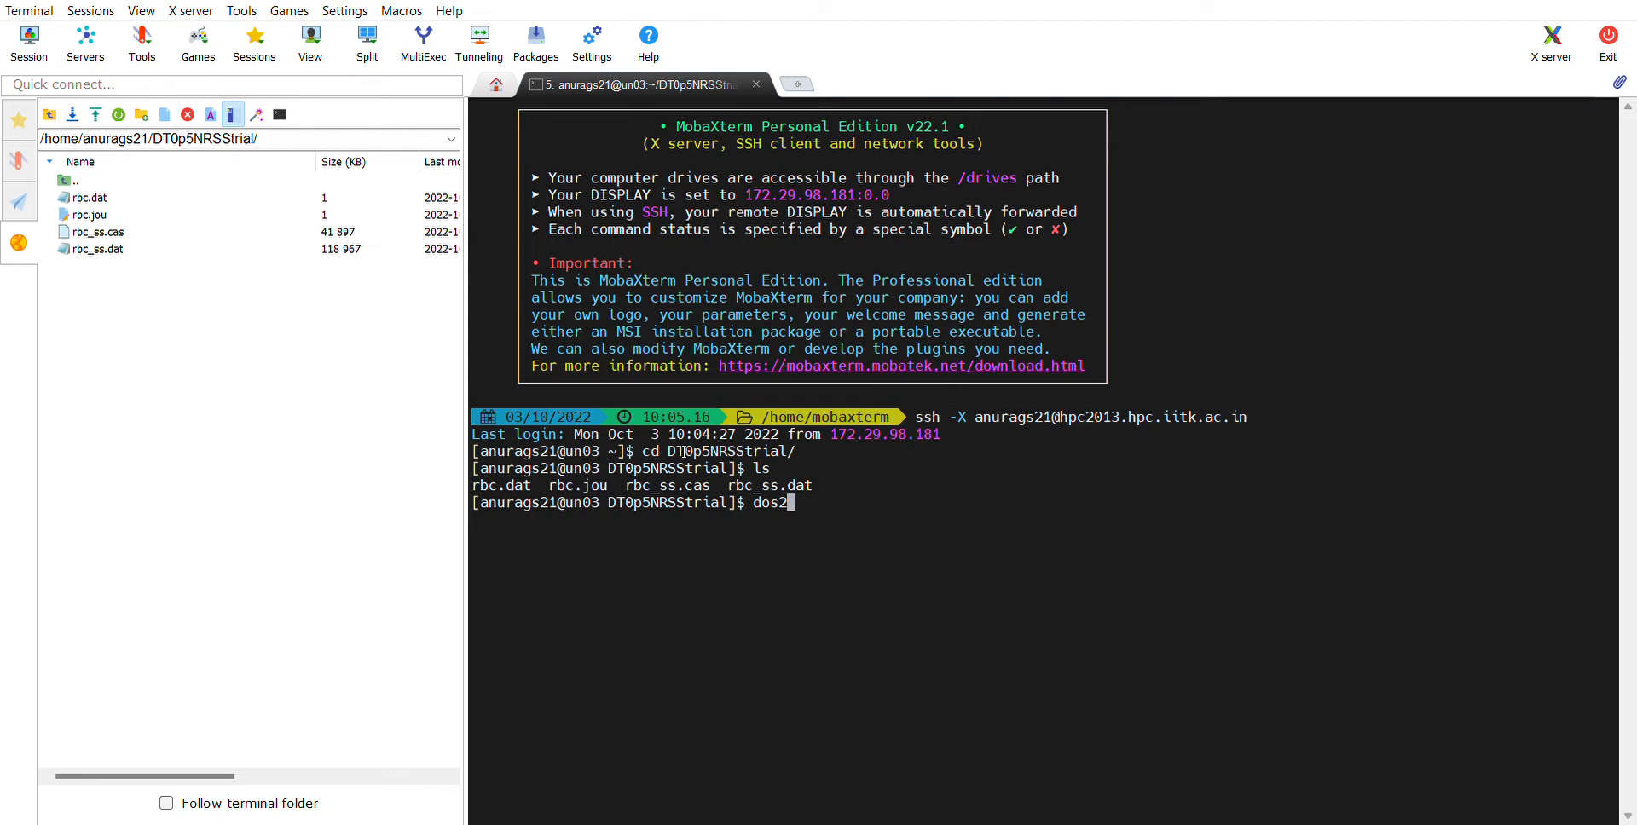
pyautogui.write('unix')
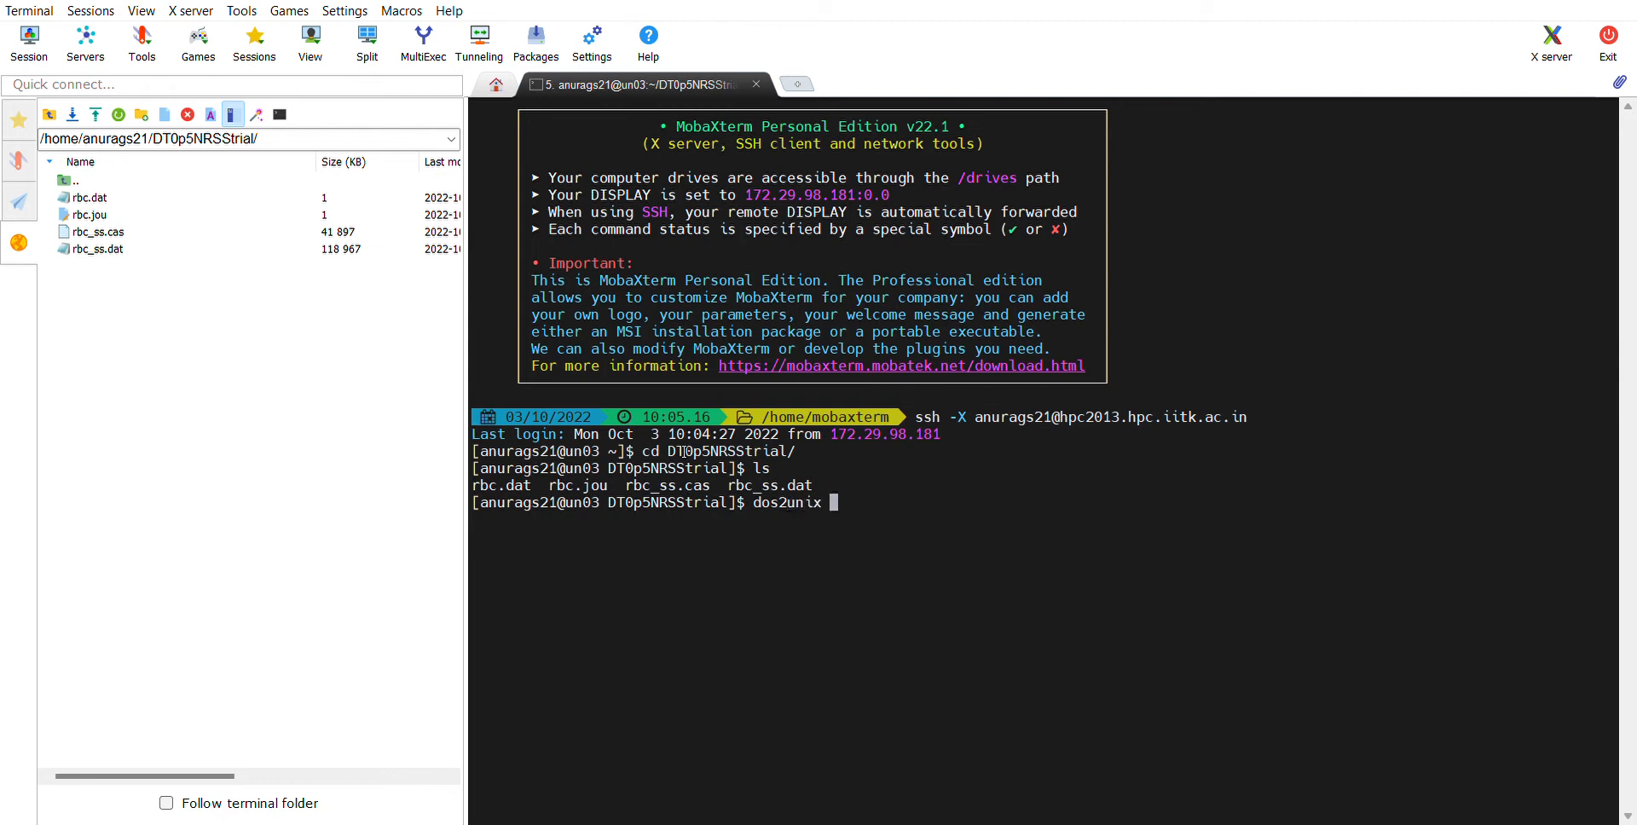
pyautogui.write('rbc.')
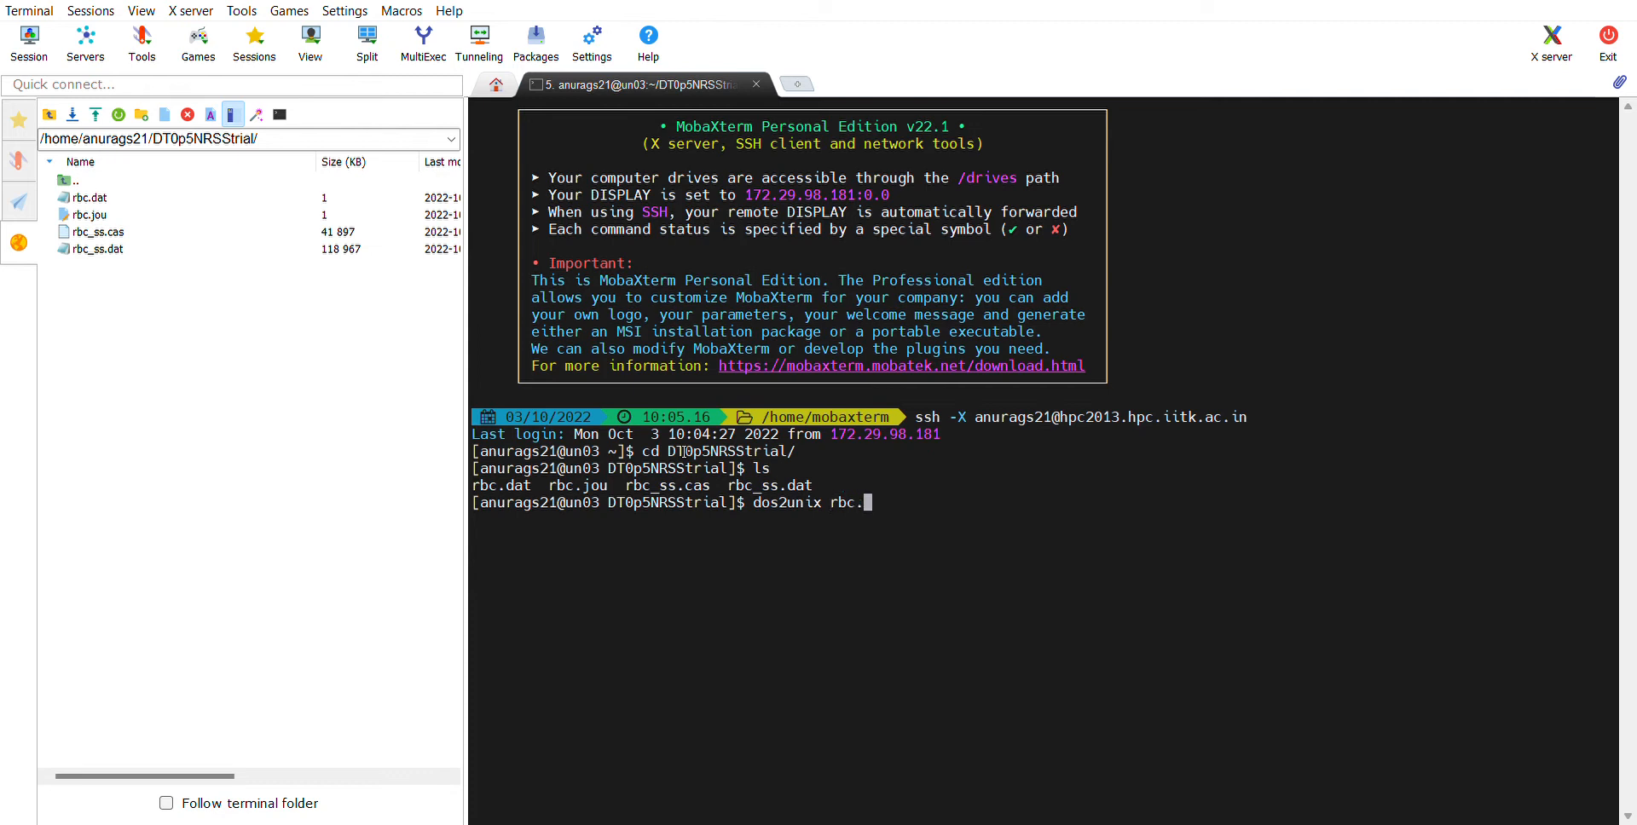
# - Convert rbc.jou and rbc.dat to Unix format with dos2unix, then begin a qsub command
pyautogui.press('Return')
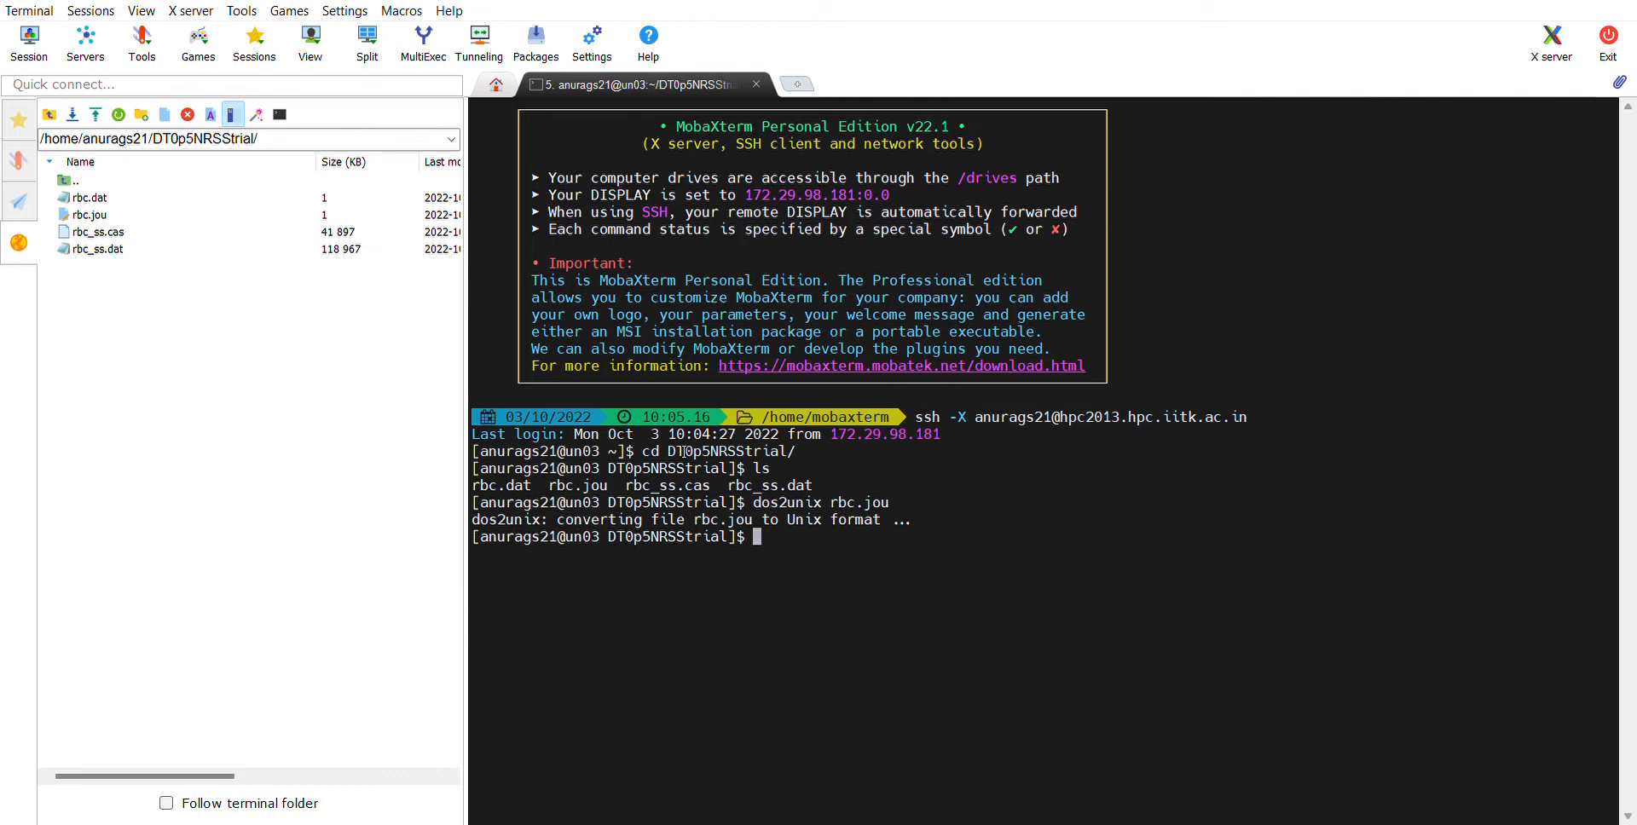
pyautogui.write('dos')
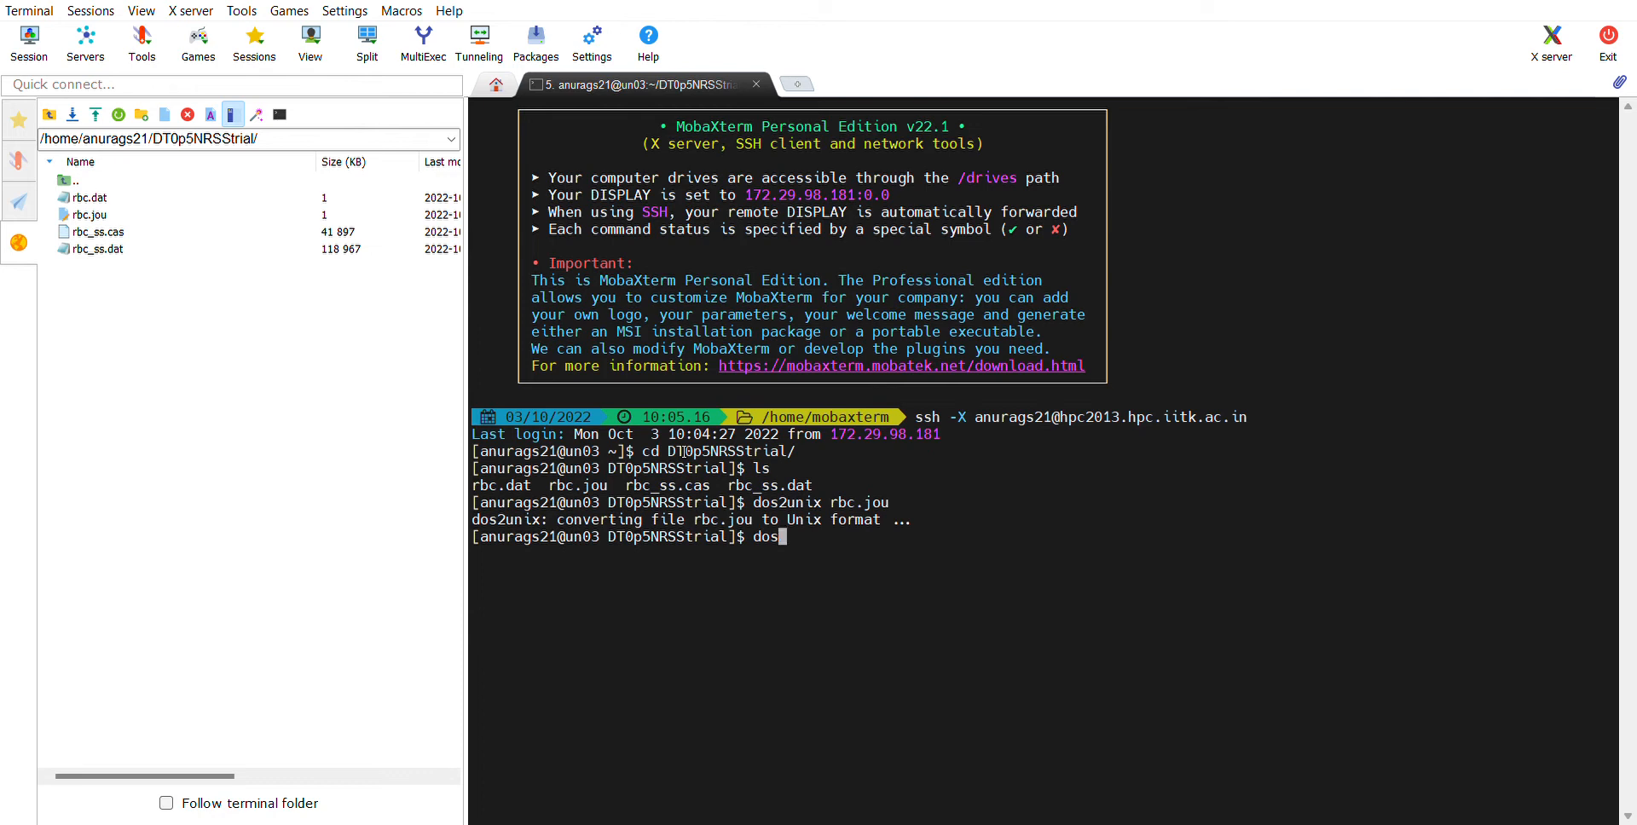
pyautogui.write('2unix')
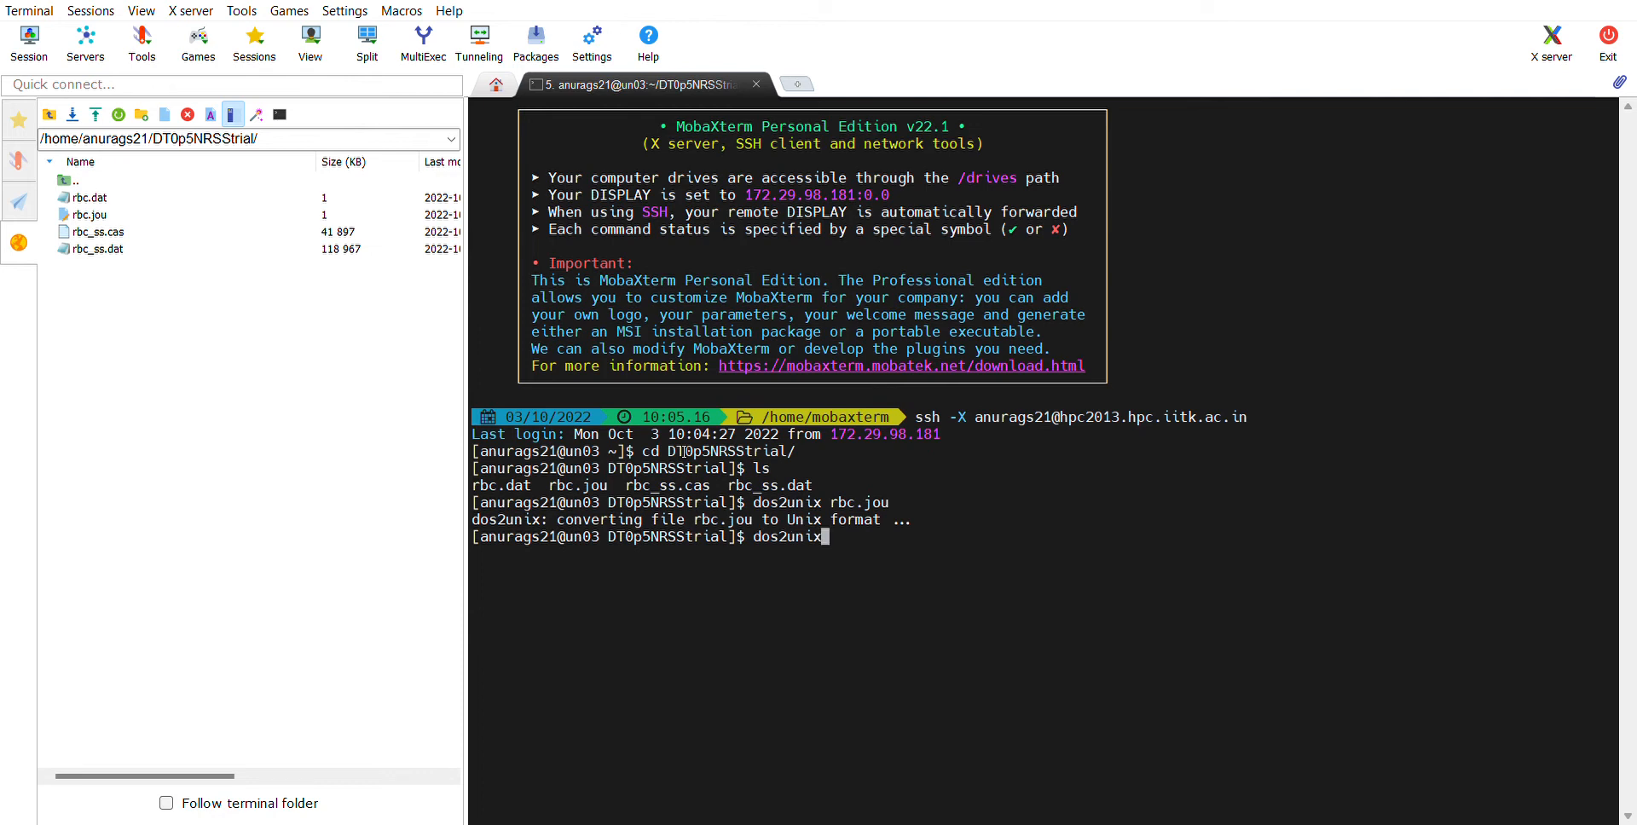
pyautogui.write('rbc.dat')
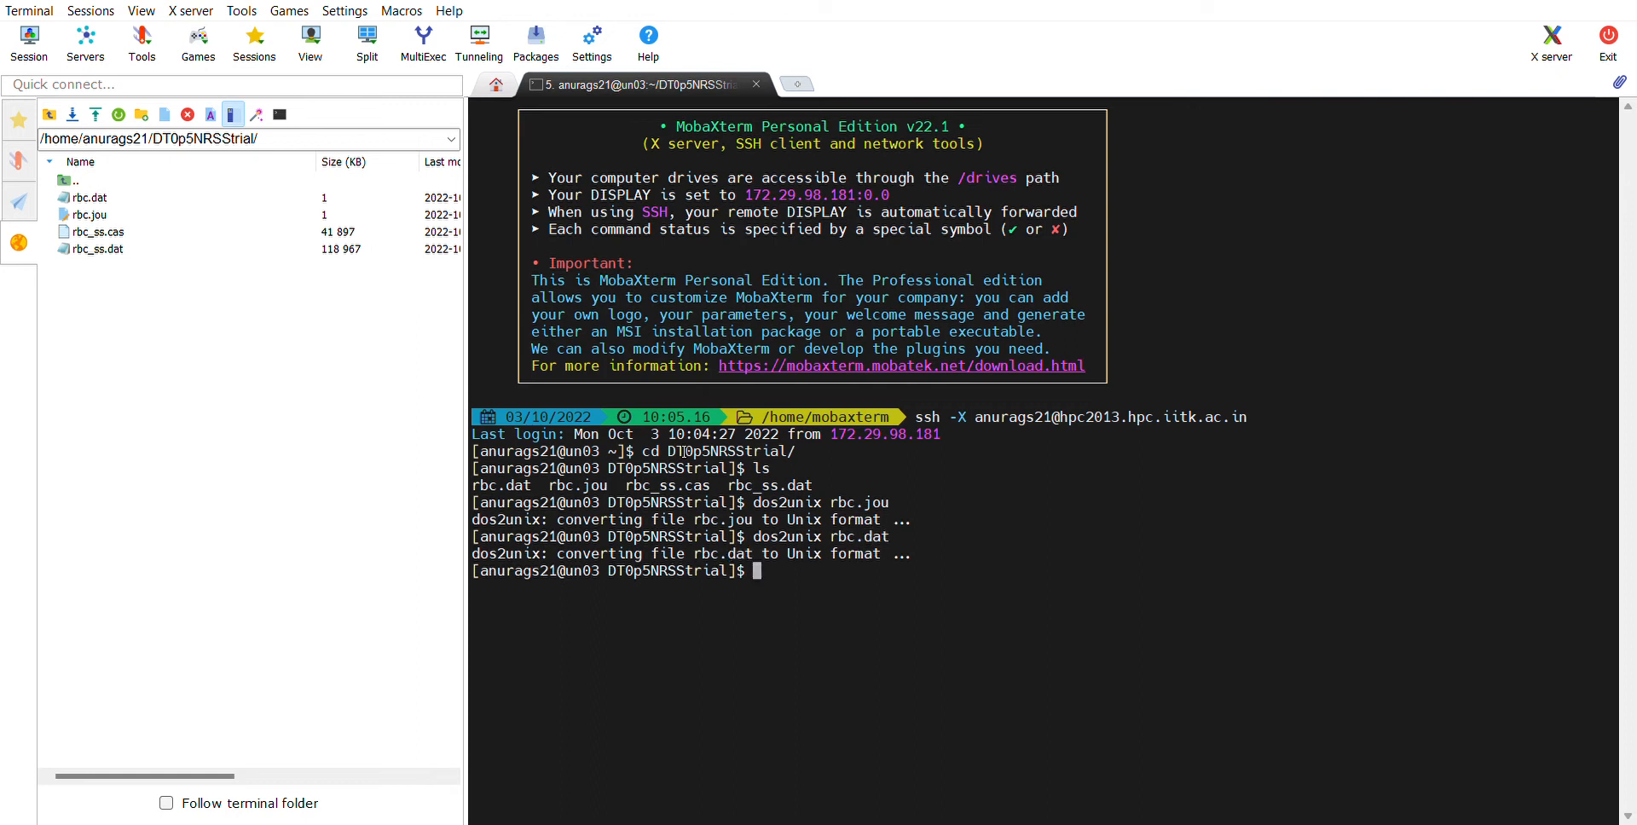
pyautogui.write('qsub')
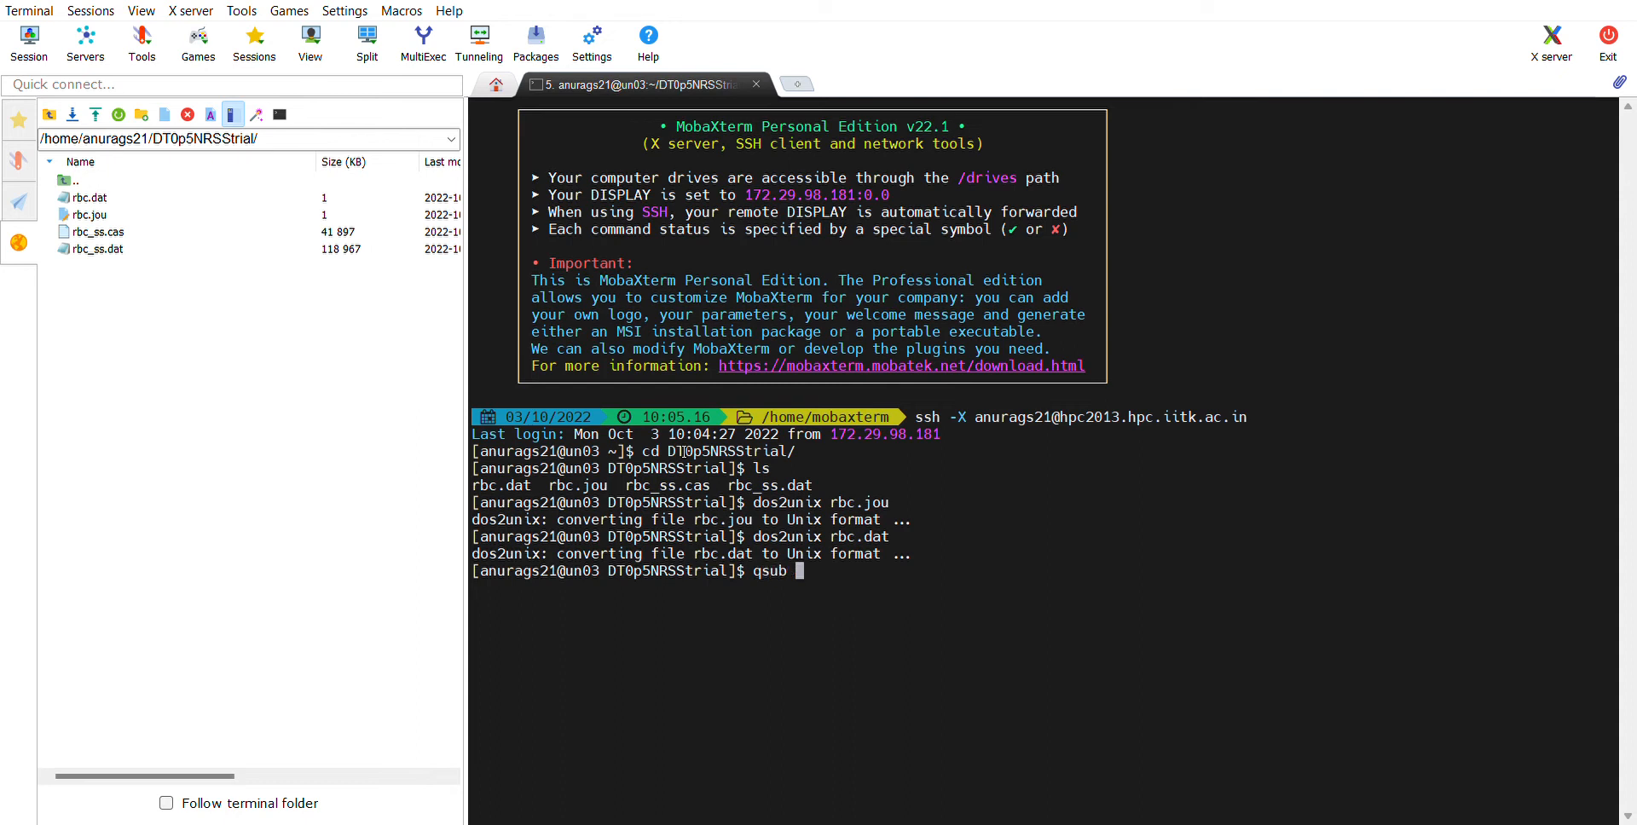
# - Submit rbc.dat with qsub, returning job ID 924233.un05
pyautogui.write('rbc')
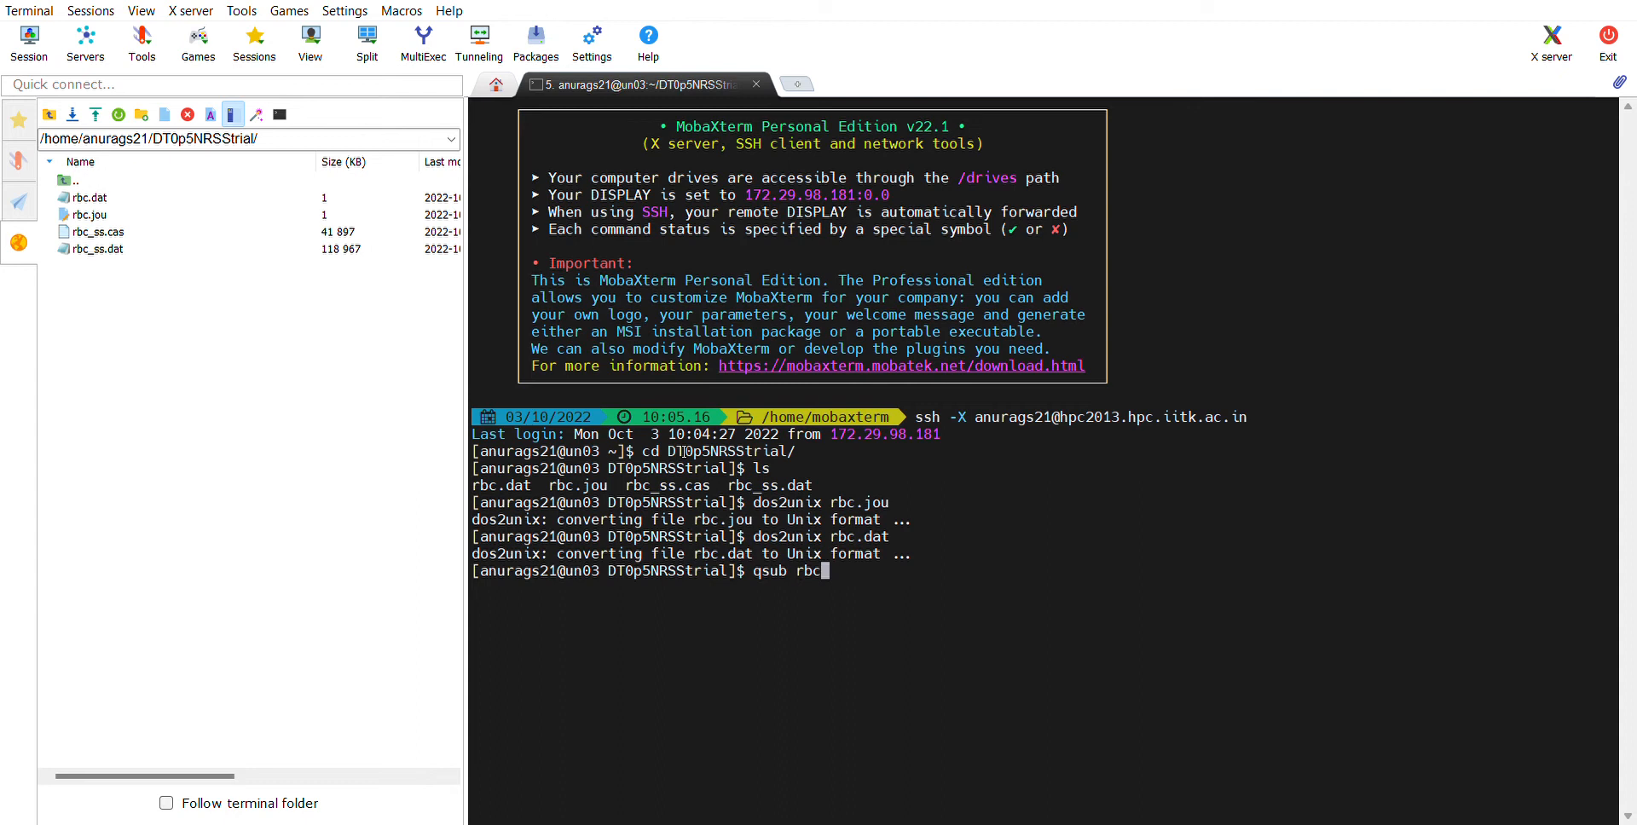
pyautogui.write('.dat')
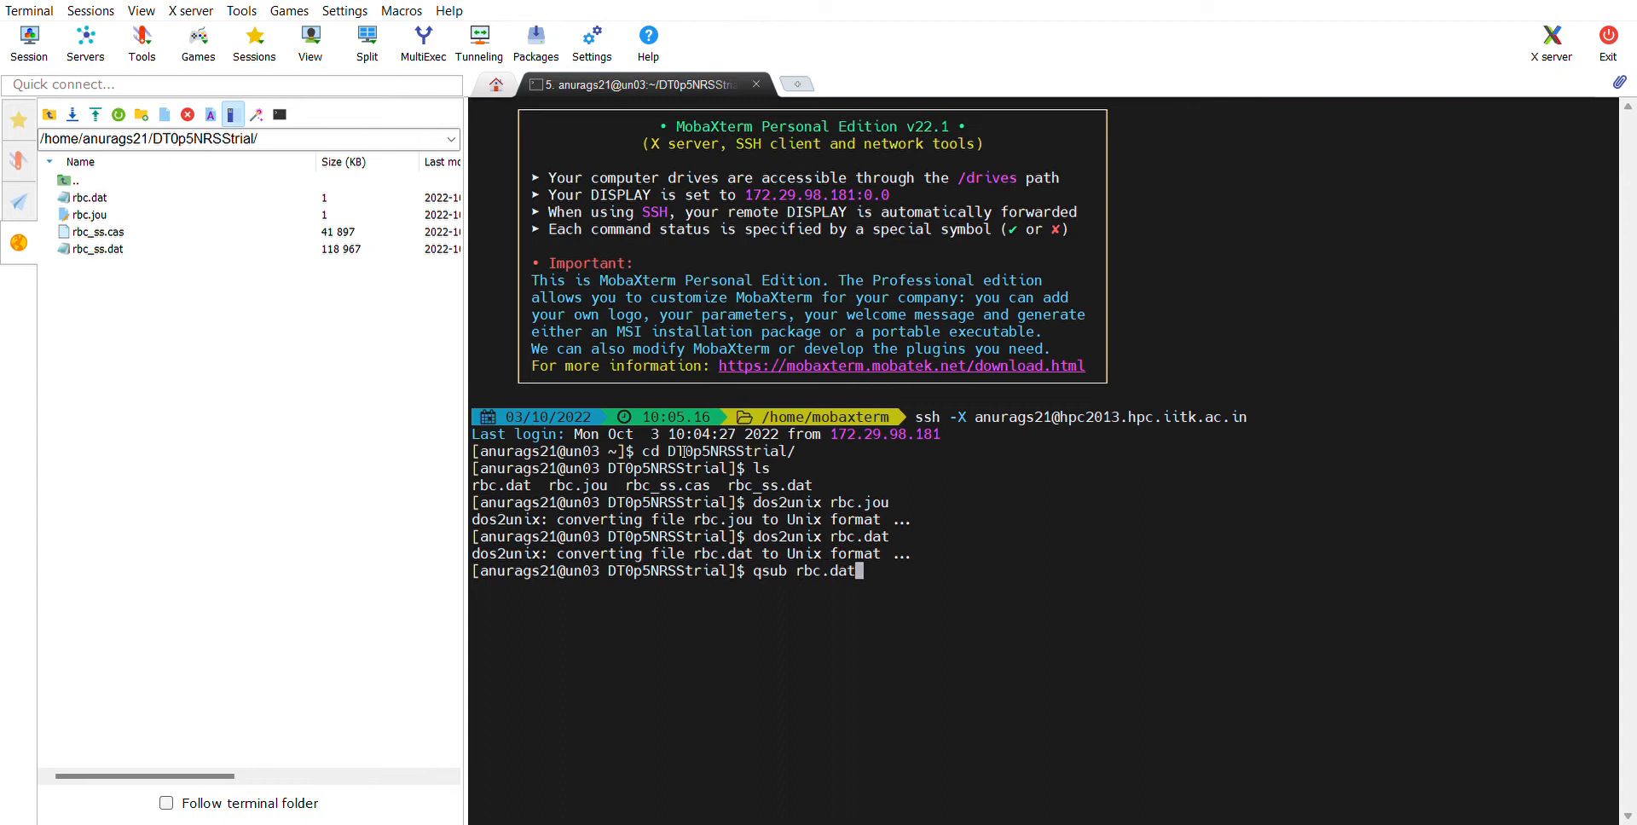
pyautogui.press('Return')
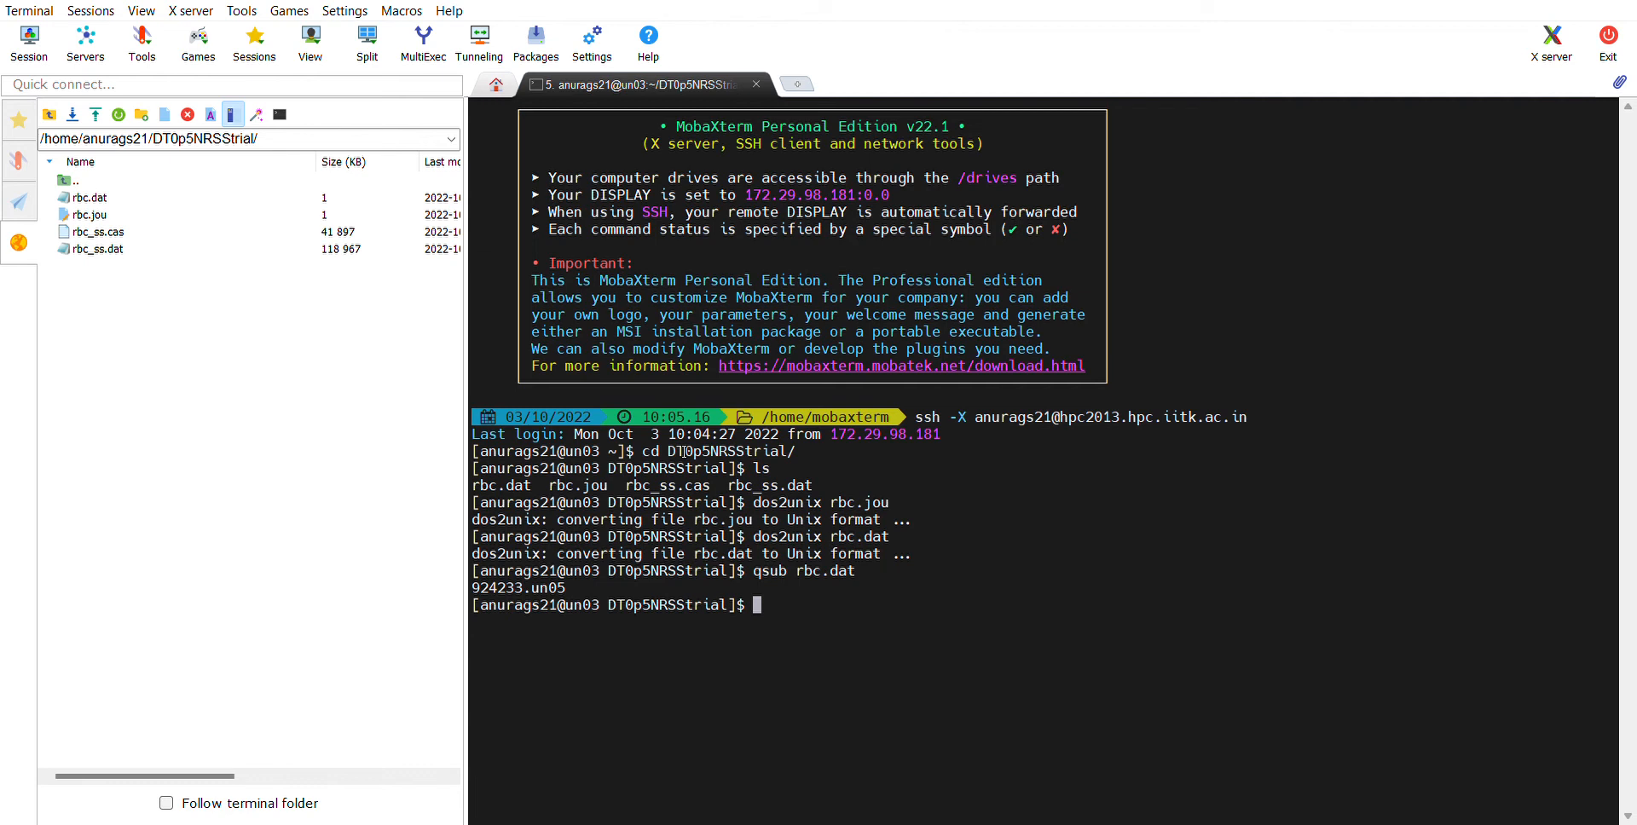
pyautogui.write('dos2unix rbc.dat')
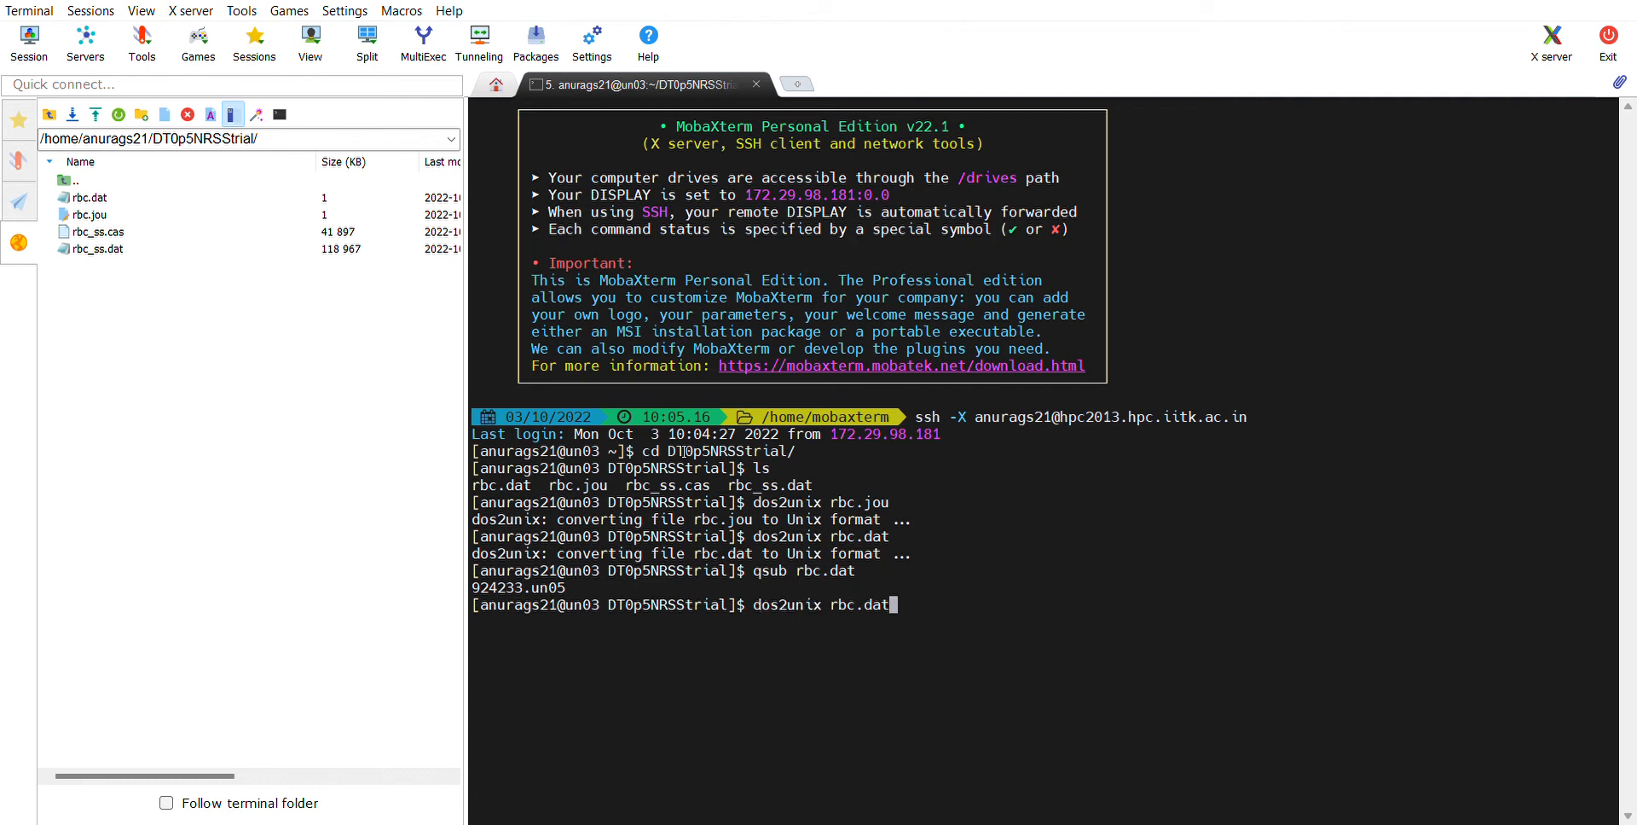
pyautogui.write('qstat -u anurags21')
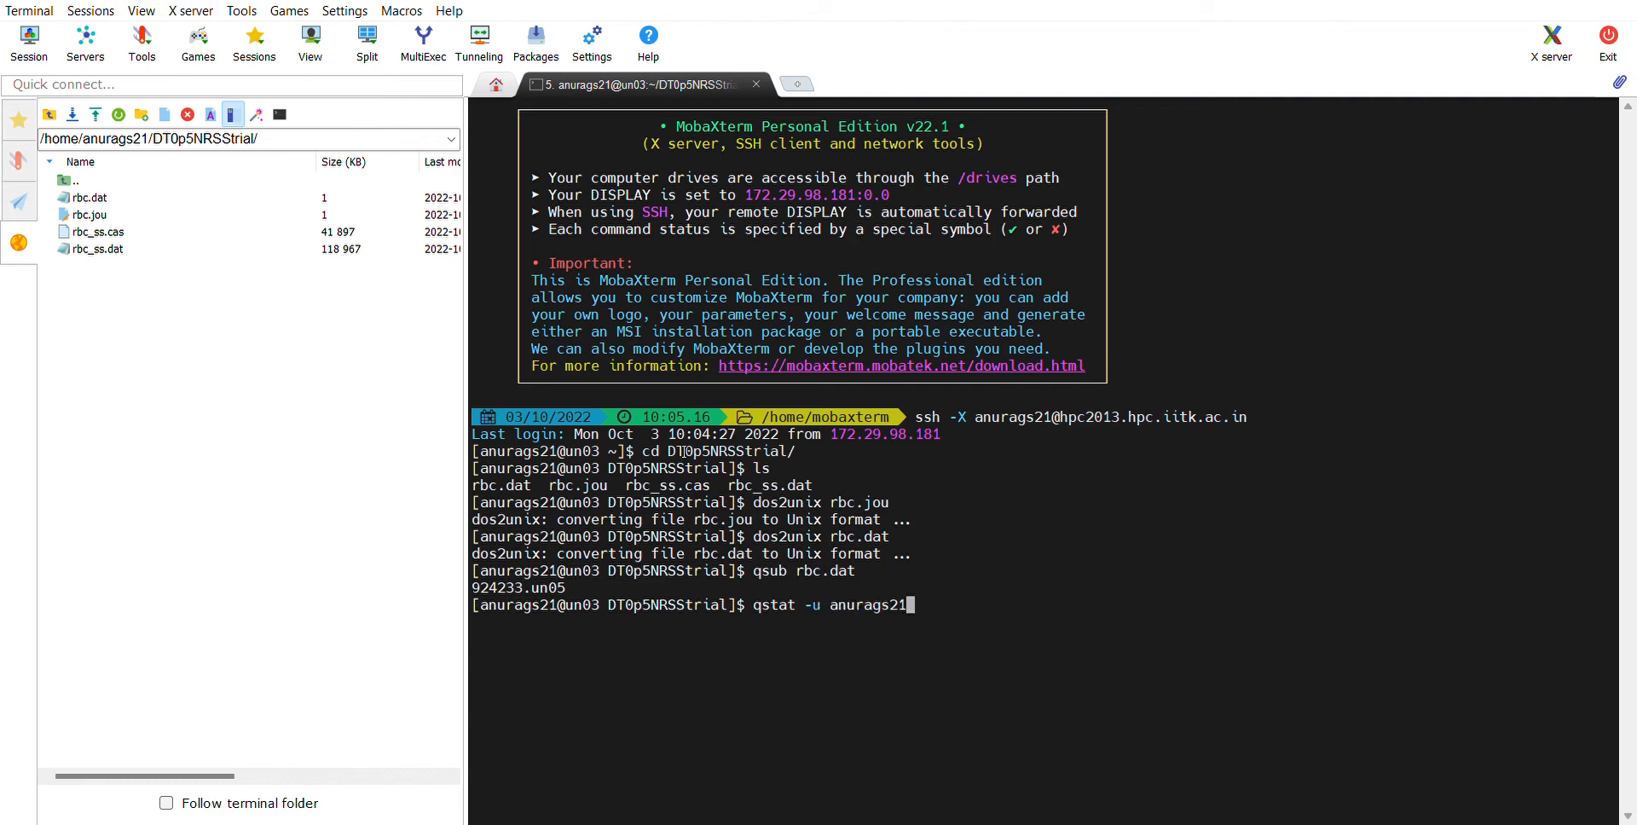
pyautogui.press('Return')
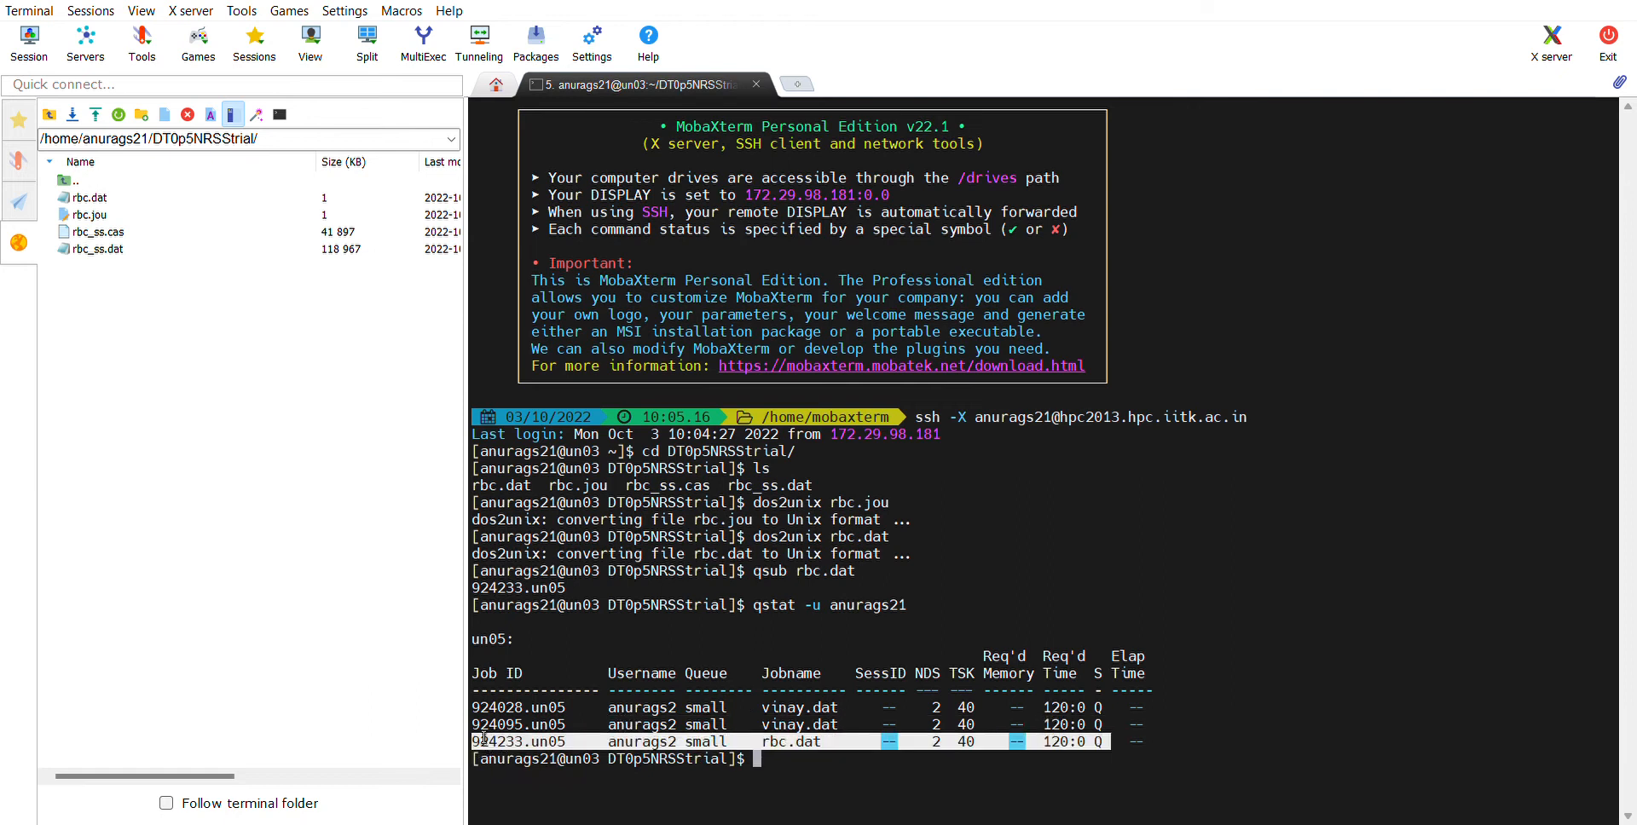
pyautogui.moveTo(877, 742)
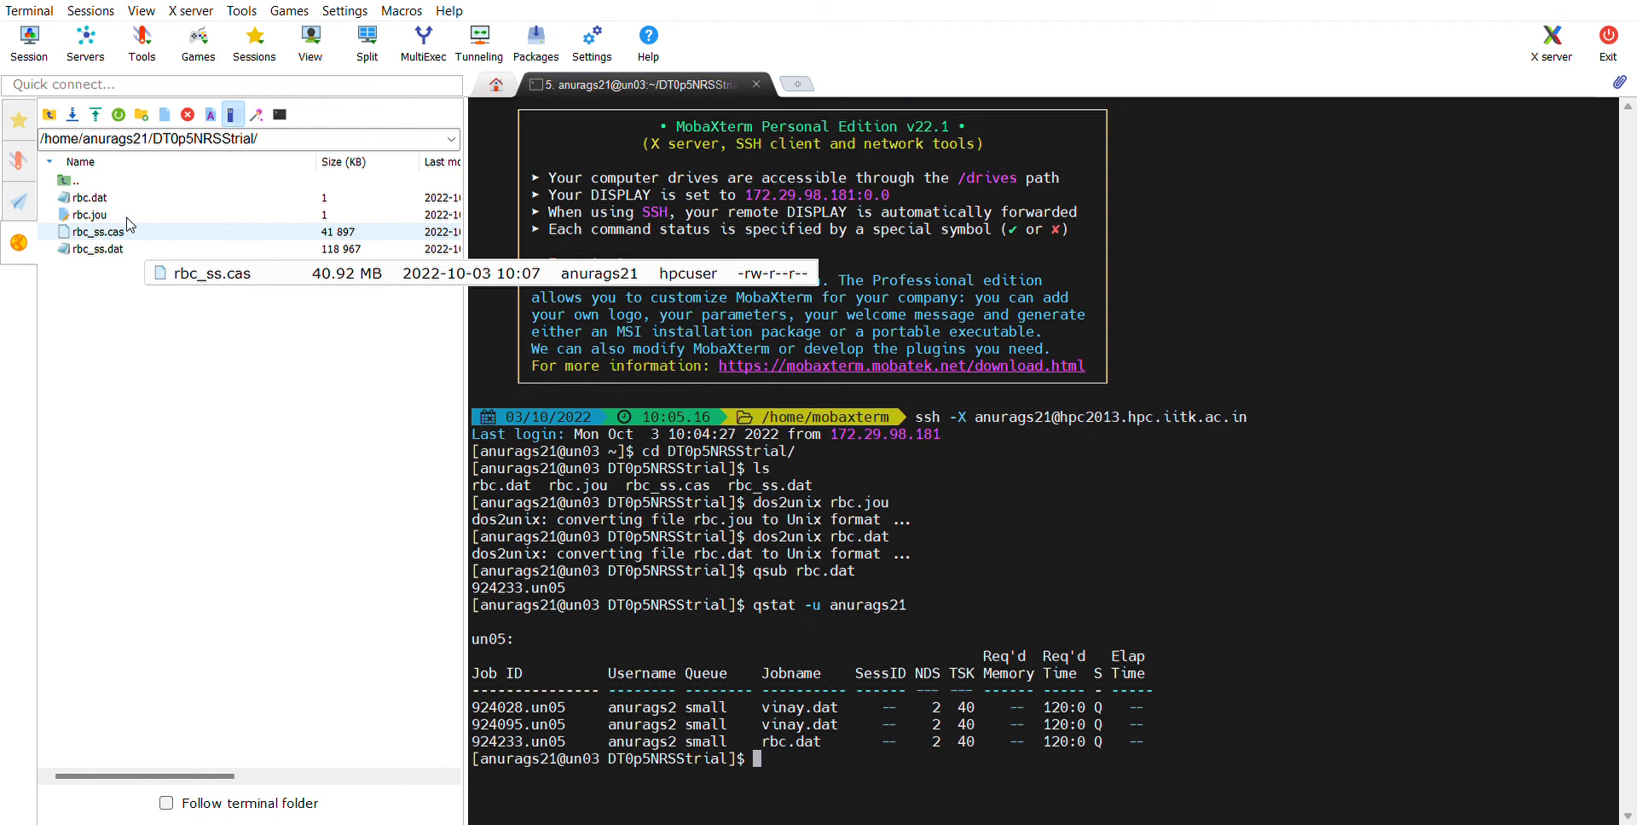
pyautogui.moveTo(96, 249)
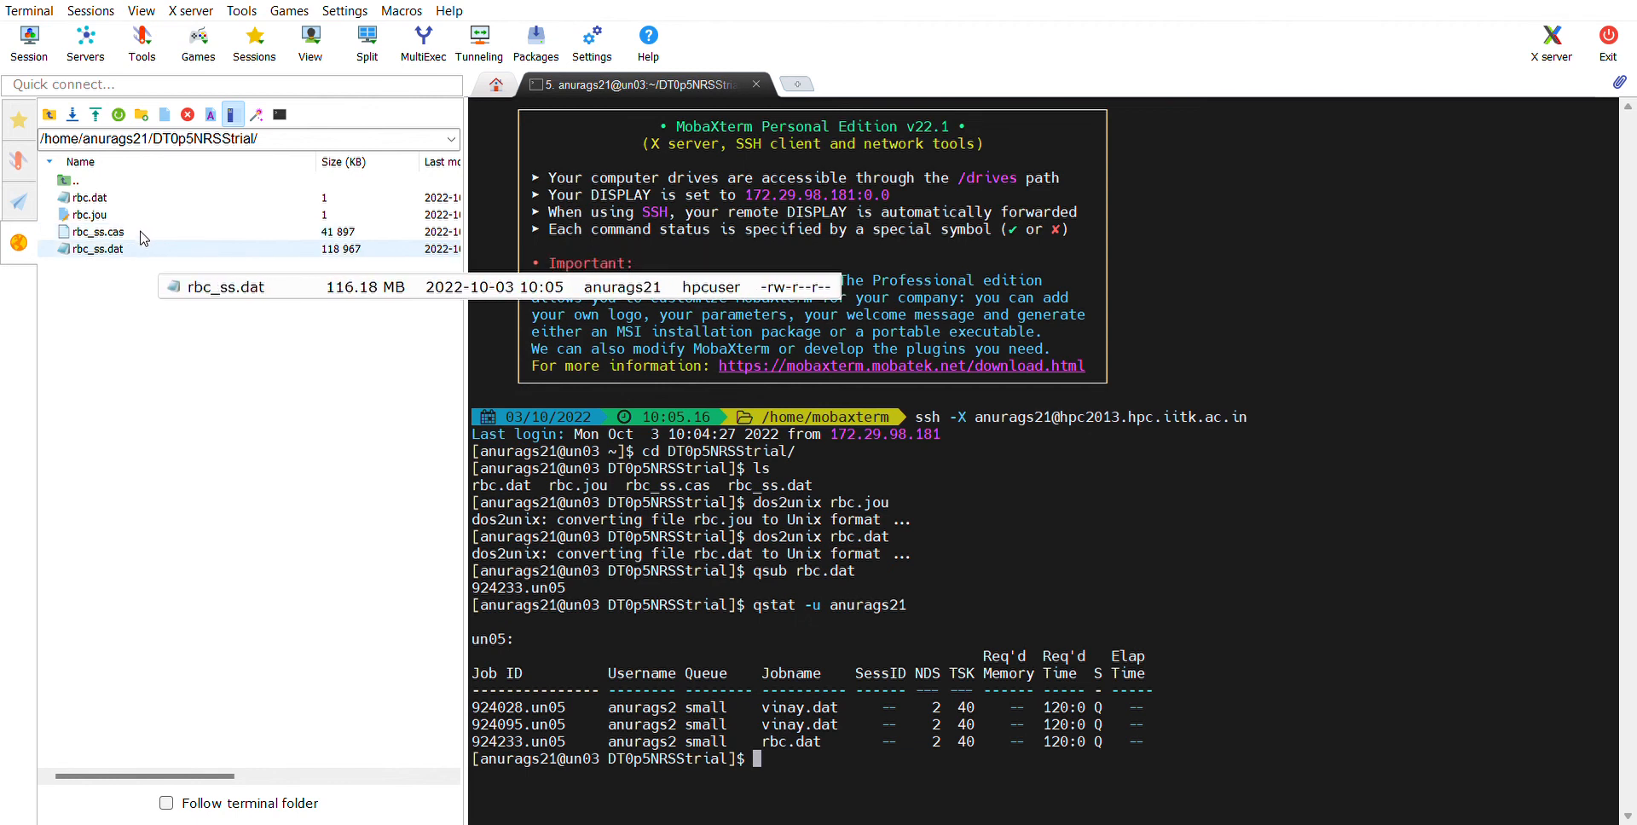